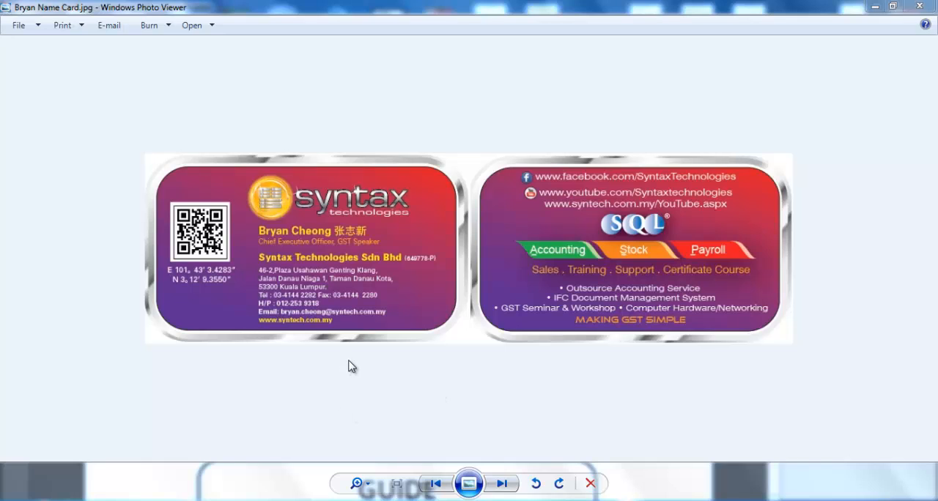
{"action": "mouse_move", "coordinate": [367, 348]}
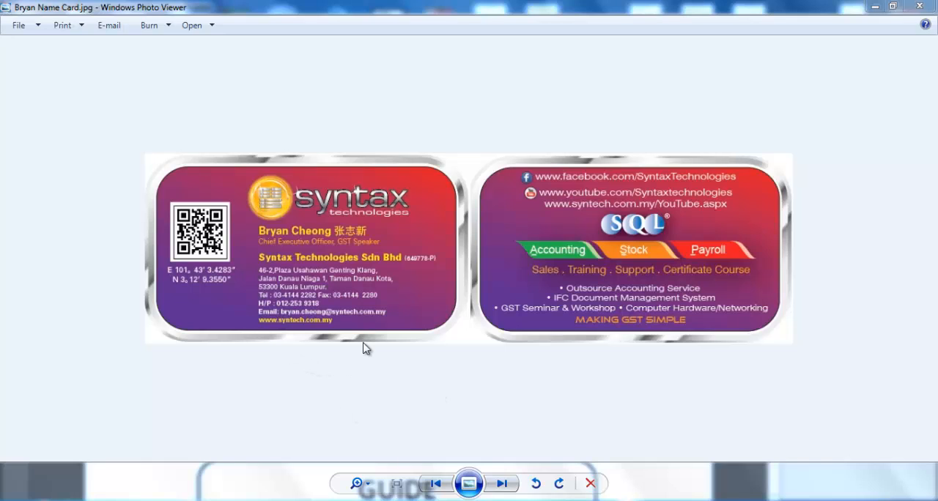
{"action": "mouse_move", "coordinate": [324, 365]}
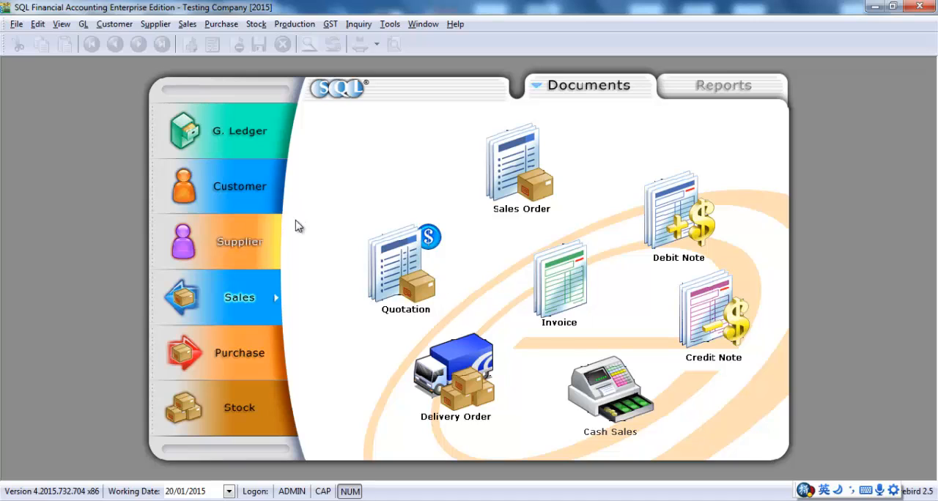
{"action": "mouse_move", "coordinate": [559, 286]}
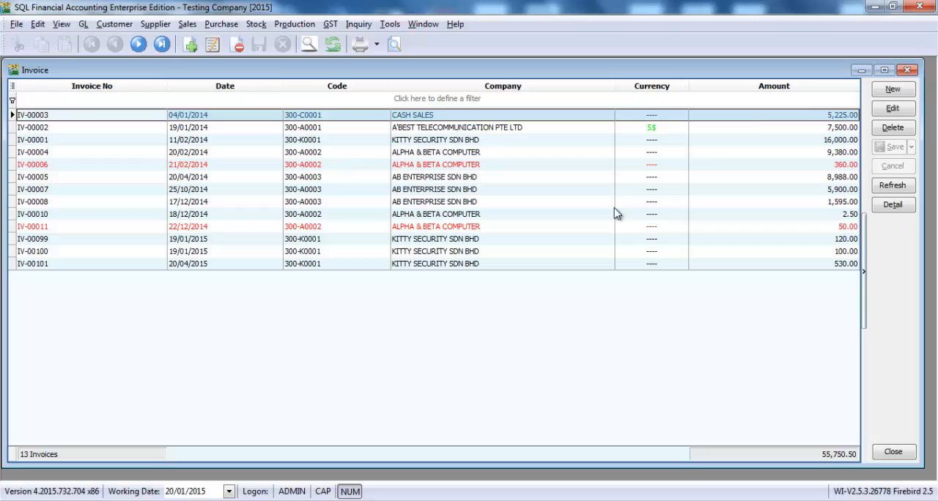
Start a new sales invoice and search the customer list for 'ji'
{"action": "left_click", "coordinate": [892, 89]}
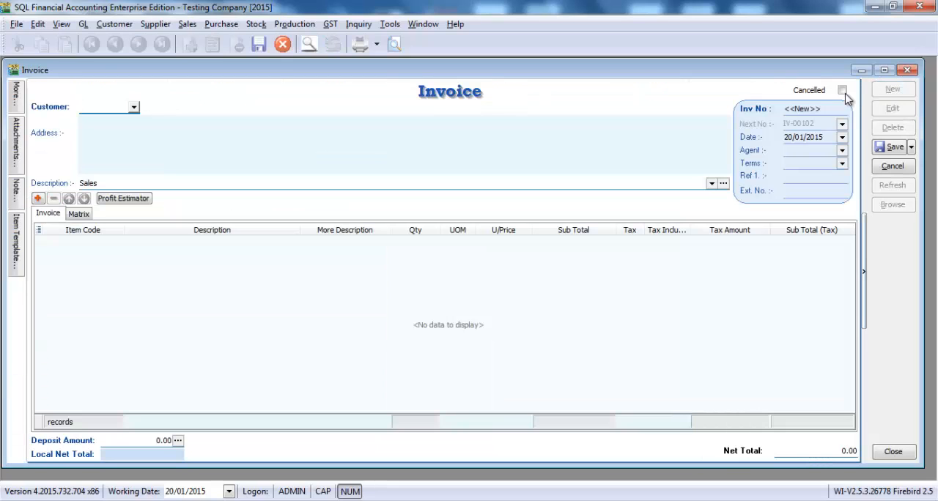
{"action": "left_click", "coordinate": [103, 106]}
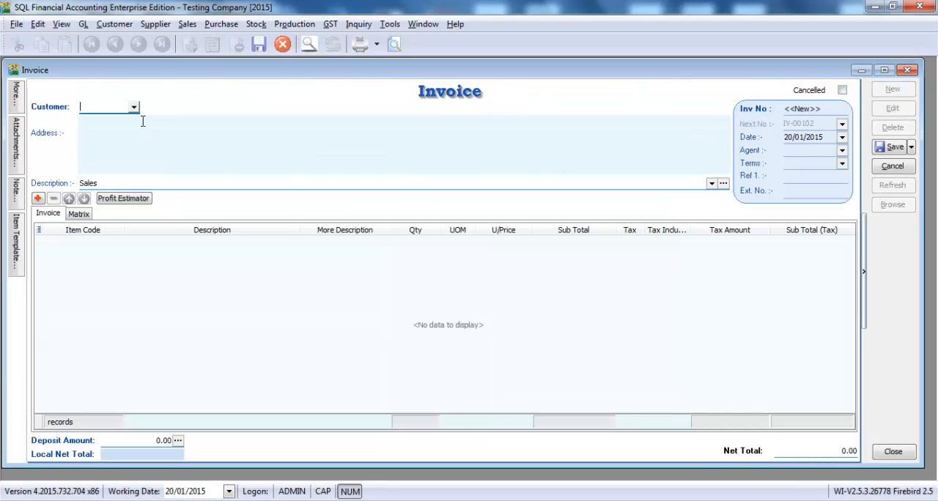
{"action": "left_click", "coordinate": [134, 107]}
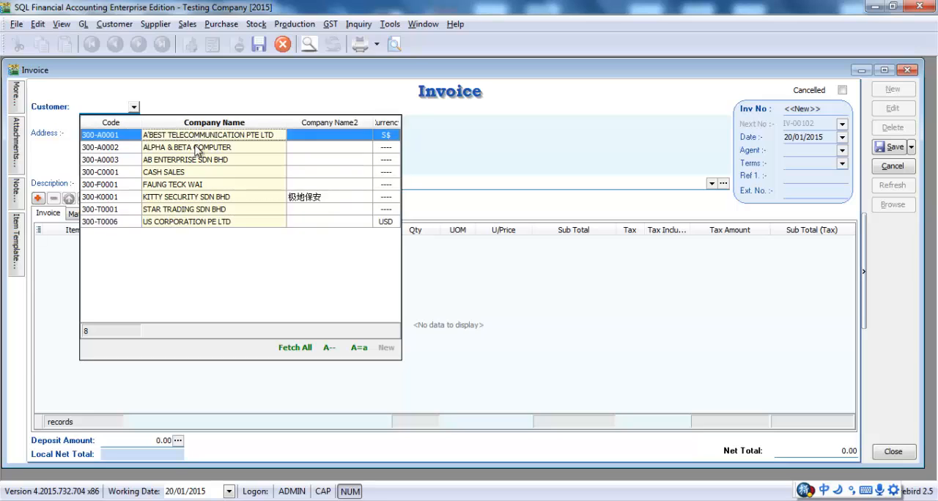
{"action": "left_click", "coordinate": [172, 184]}
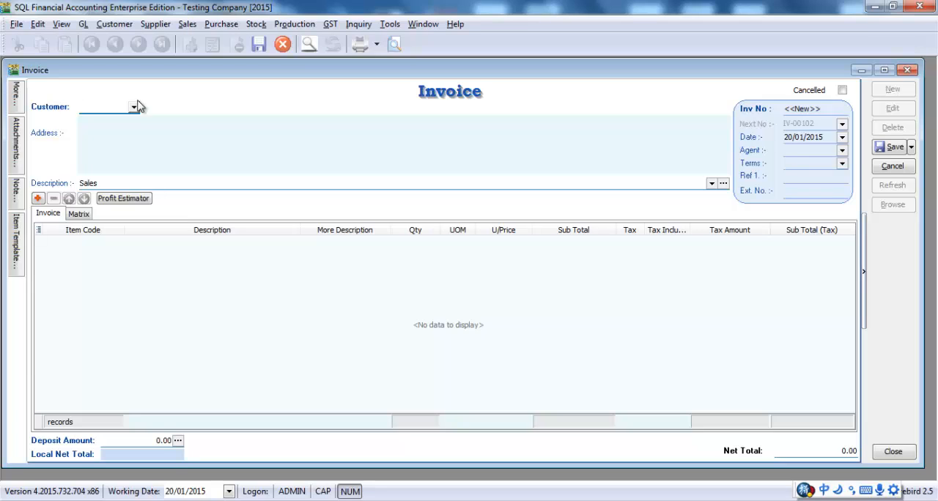
{"action": "type", "text": "ji"}
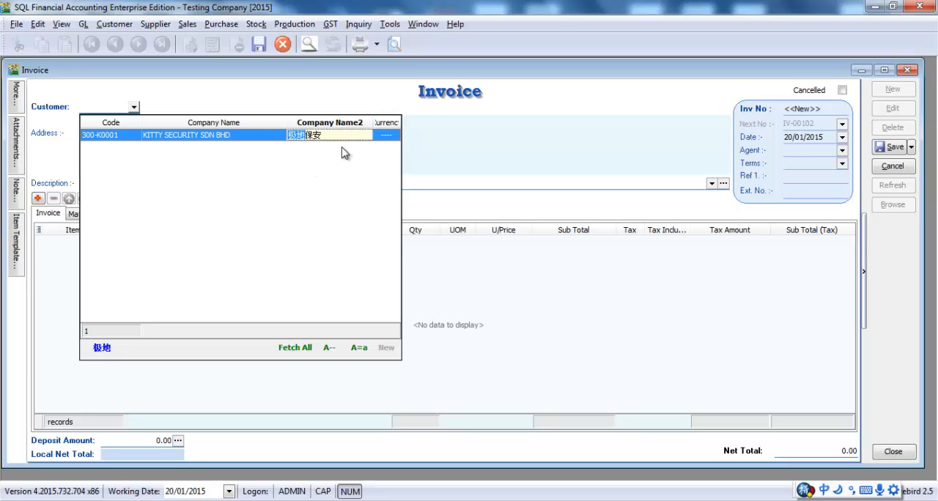
Search customers by company name and pick 300-K0001 KITTY SECURITY SDN BHD
{"action": "left_click", "coordinate": [295, 347]}
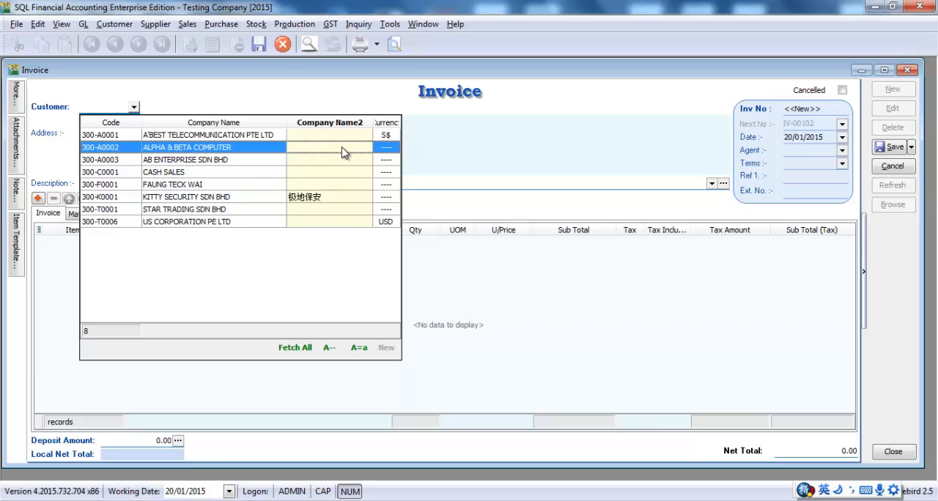
{"action": "left_click", "coordinate": [212, 159]}
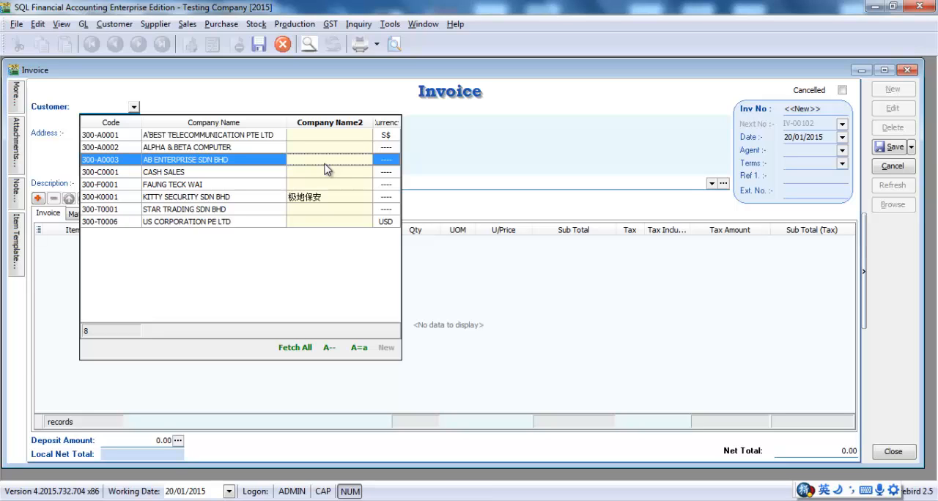
{"action": "left_click", "coordinate": [164, 172]}
{"action": "type", "text": "ki"}
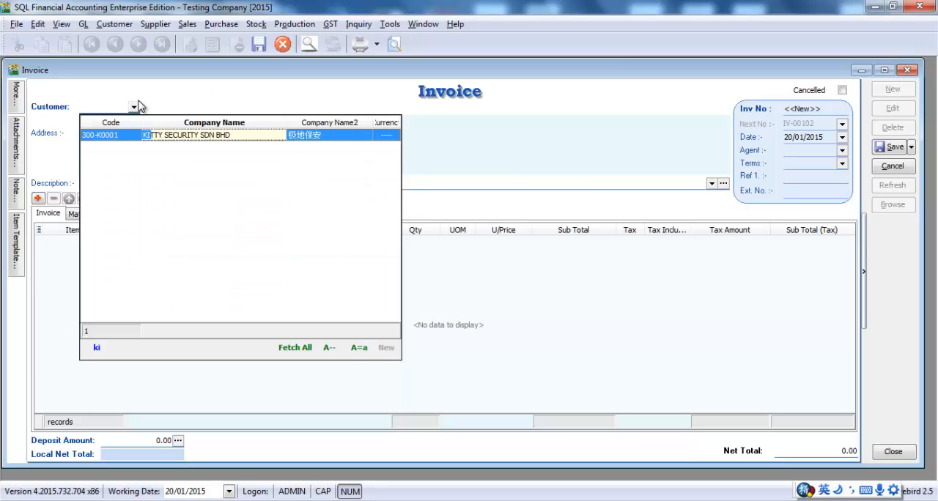
{"action": "double_click", "coordinate": [190, 135]}
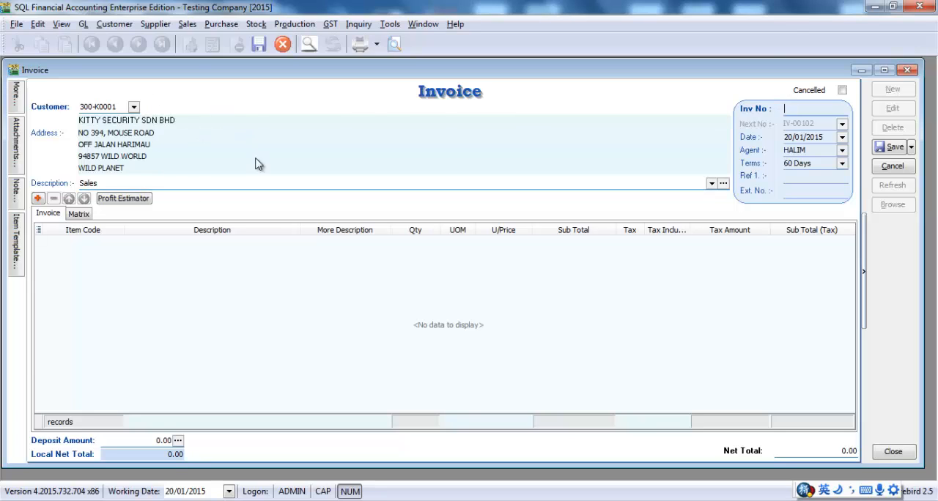
{"action": "mouse_move", "coordinate": [89, 269]}
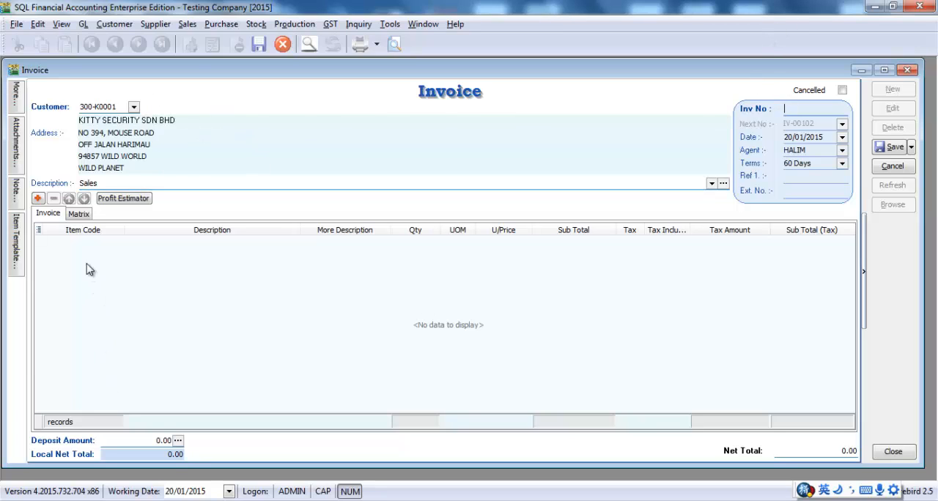
Change the invoice date from 20/01/2015 to 20/04/2015
{"action": "left_click", "coordinate": [37, 199]}
{"action": "type", "text": "4"}
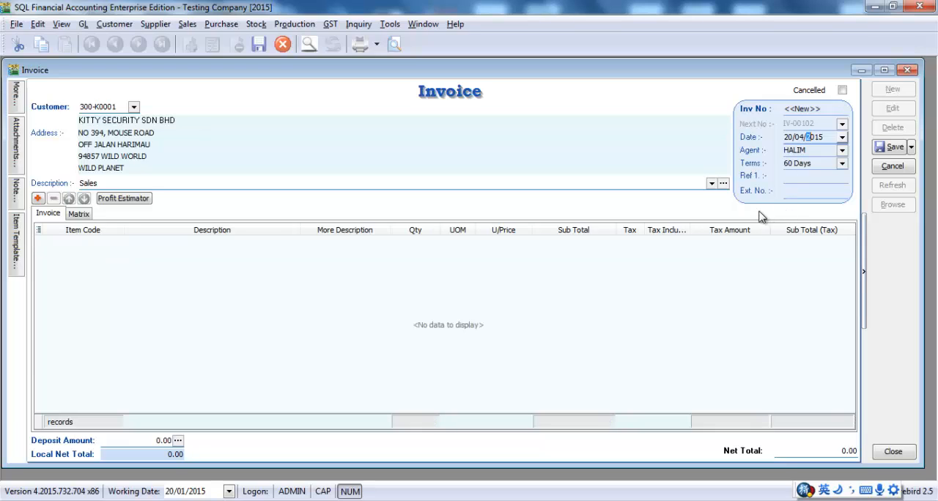
{"action": "mouse_move", "coordinate": [762, 216]}
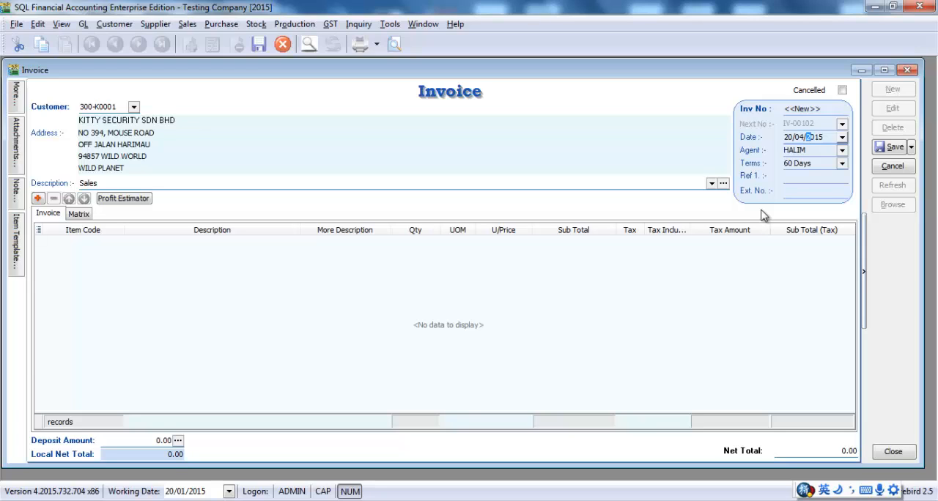
{"action": "mouse_move", "coordinate": [120, 316]}
{"action": "type", "text": "ma"}
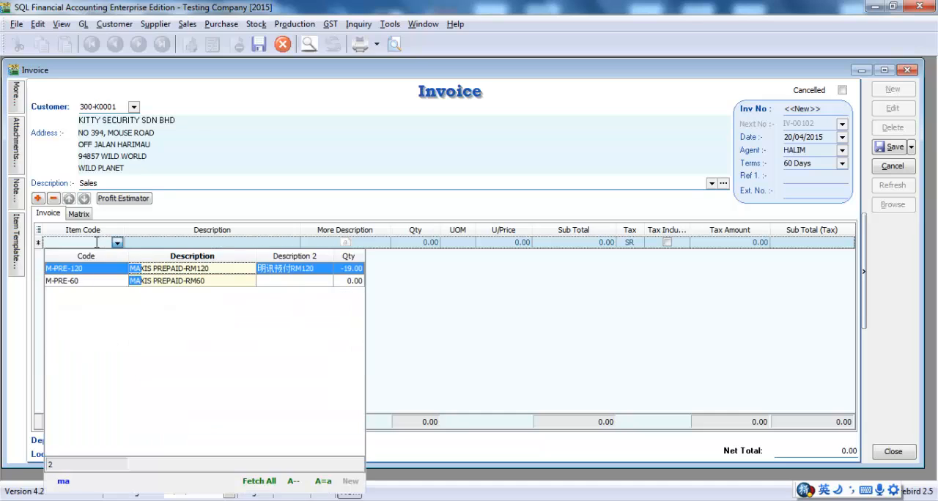
Add M-PRE-120 MAXIS PREPAID-RM120, replacing unit price with 100, quantity 2
{"action": "left_click", "coordinate": [277, 280]}
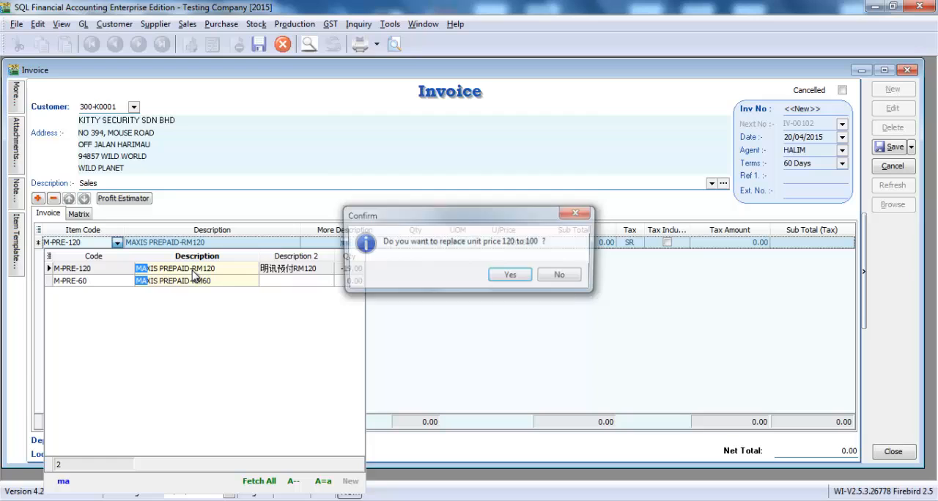
{"action": "left_click", "coordinate": [509, 274]}
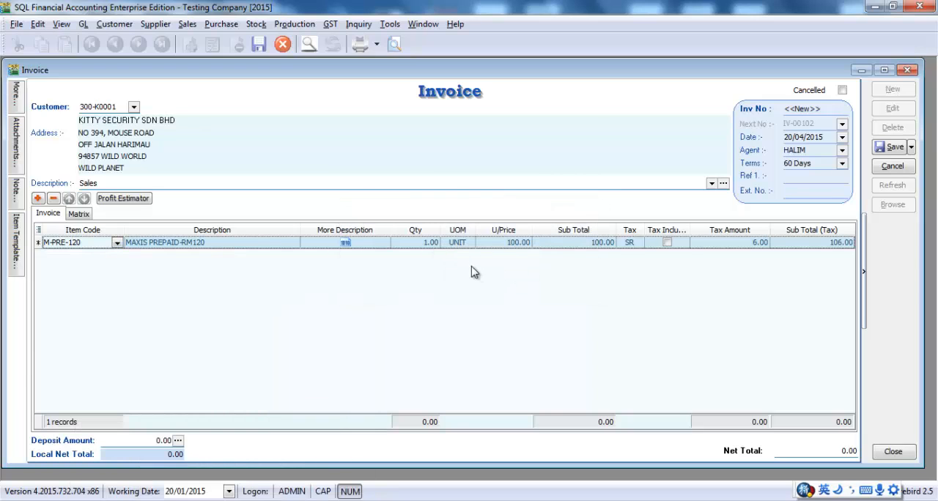
{"action": "type", "text": "2"}
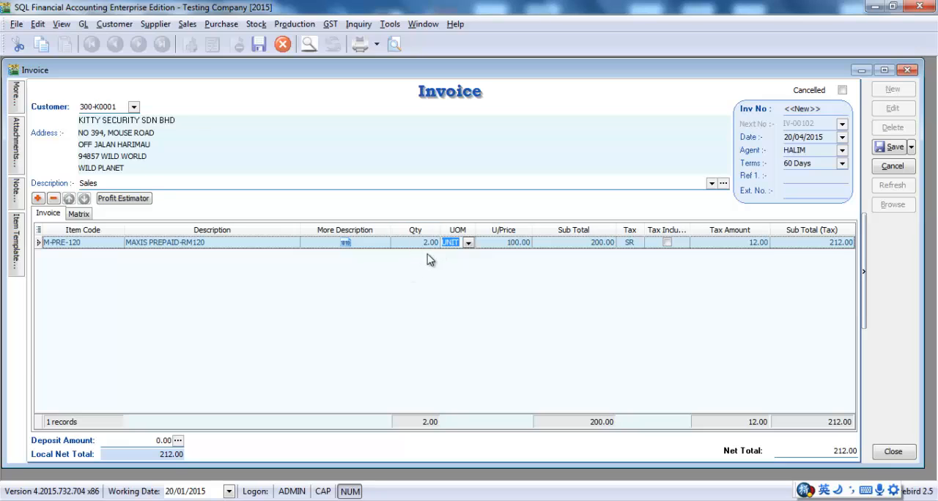
{"action": "mouse_move", "coordinate": [570, 250]}
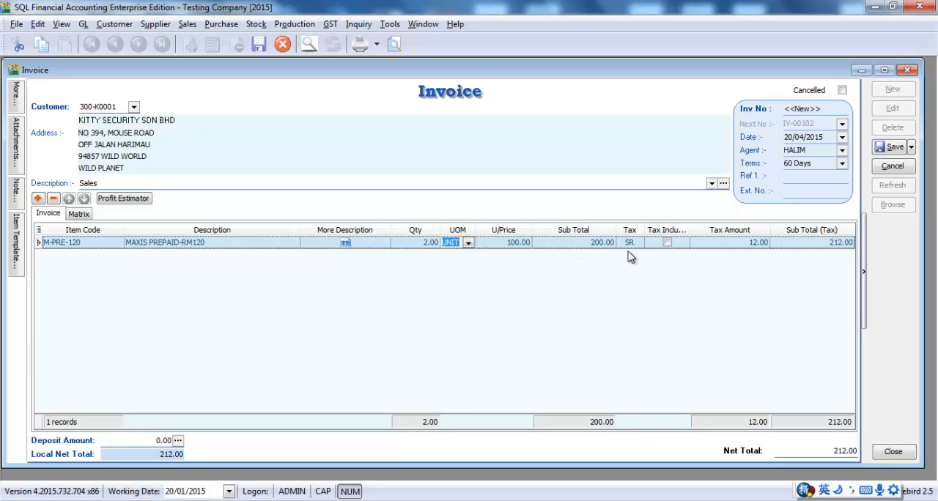
{"action": "mouse_move", "coordinate": [745, 265]}
{"action": "type", "text": "fds"}
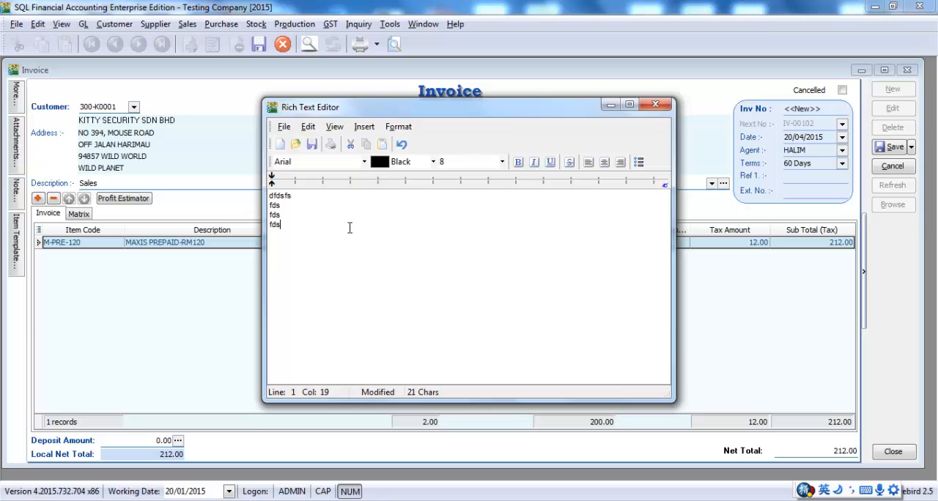
{"action": "left_click", "coordinate": [656, 104]}
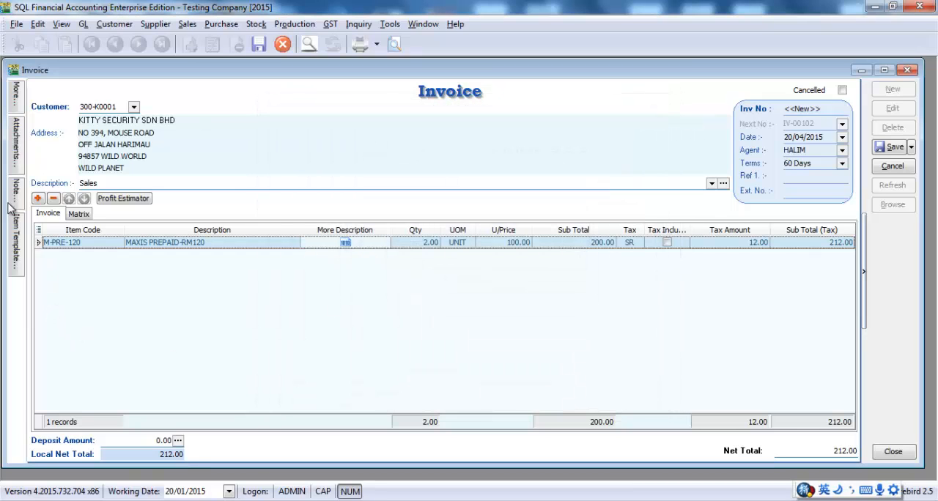
Open the item grid's Field Chooser column customization list
{"action": "left_click", "coordinate": [208, 229]}
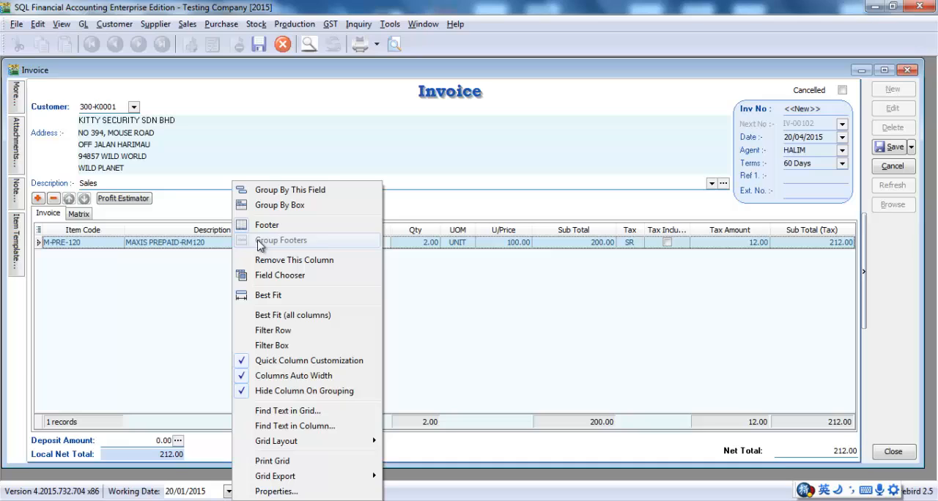
{"action": "left_click", "coordinate": [280, 274]}
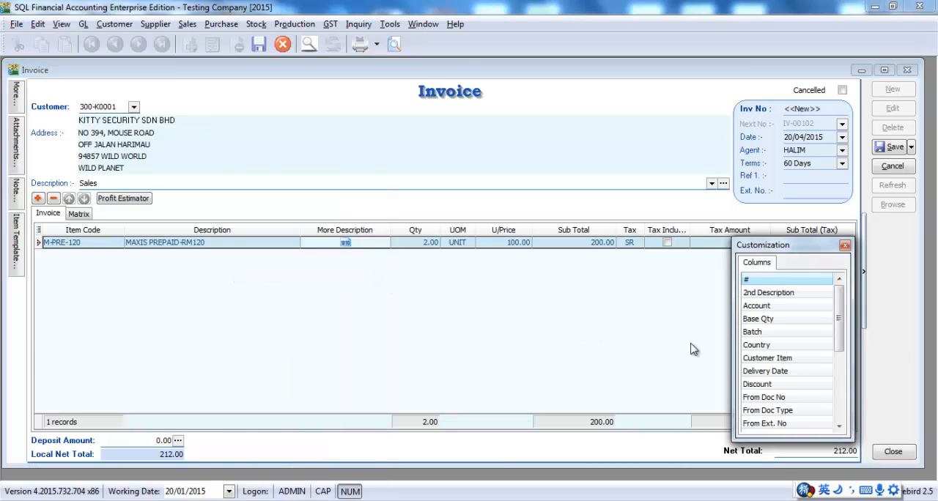
{"action": "mouse_move", "coordinate": [770, 346]}
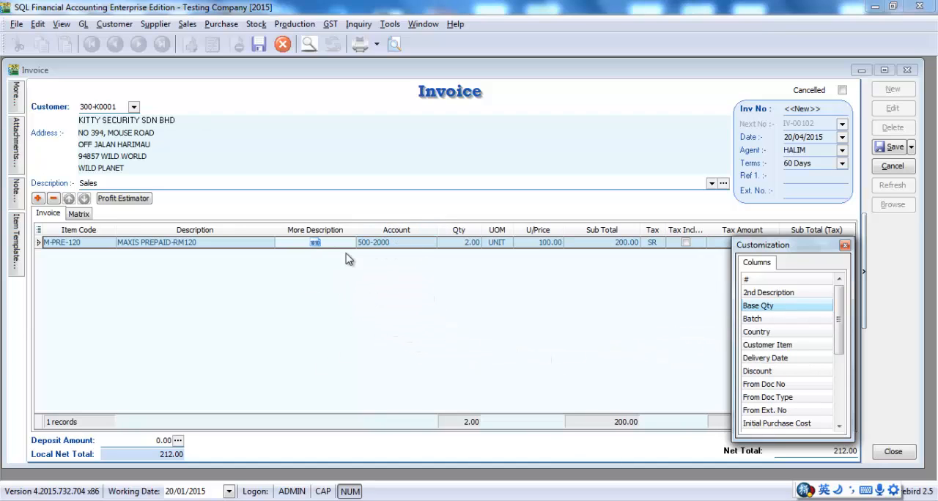
{"action": "mouse_move", "coordinate": [354, 245]}
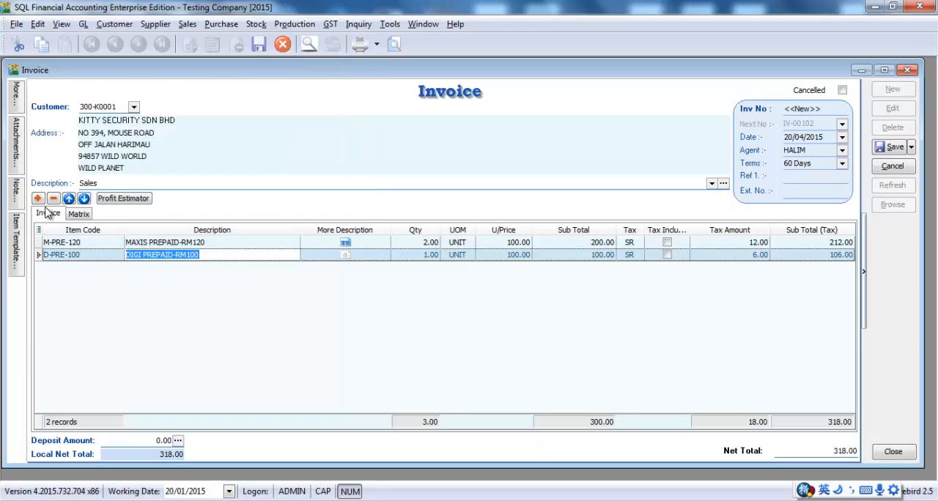
Add a new item line below the prepaid items for the Vegetable entry
{"action": "left_click", "coordinate": [81, 267]}
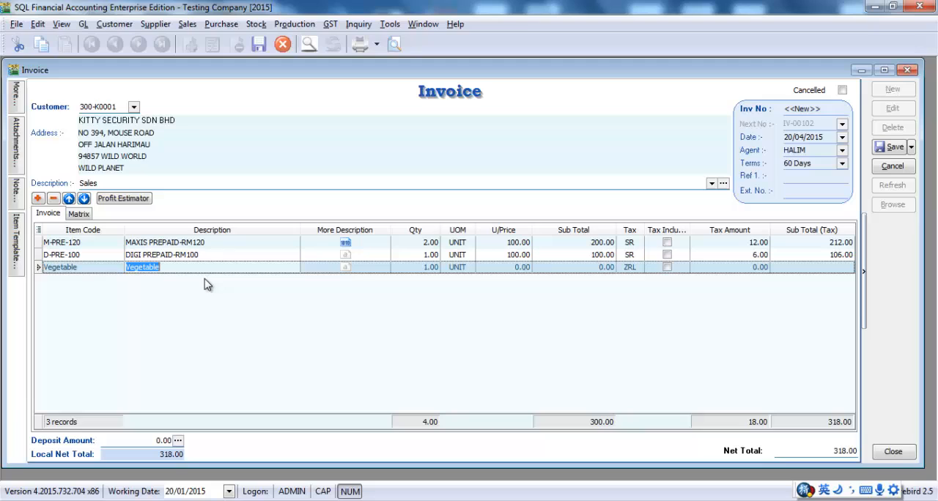
{"action": "mouse_move", "coordinate": [660, 276]}
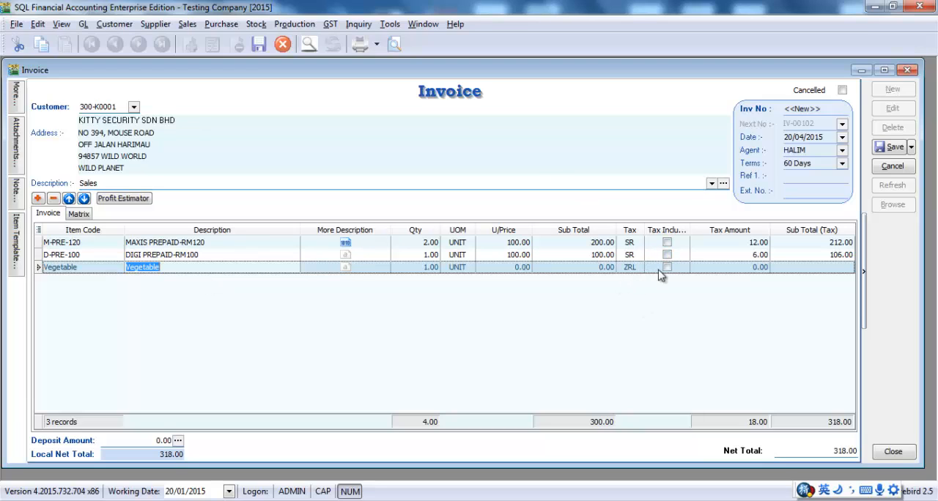
{"action": "mouse_move", "coordinate": [630, 288]}
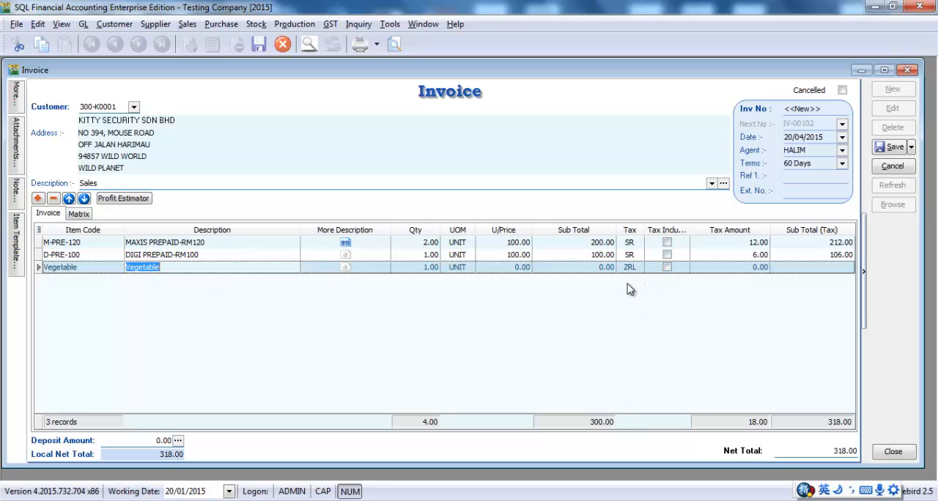
{"action": "mouse_move", "coordinate": [641, 276]}
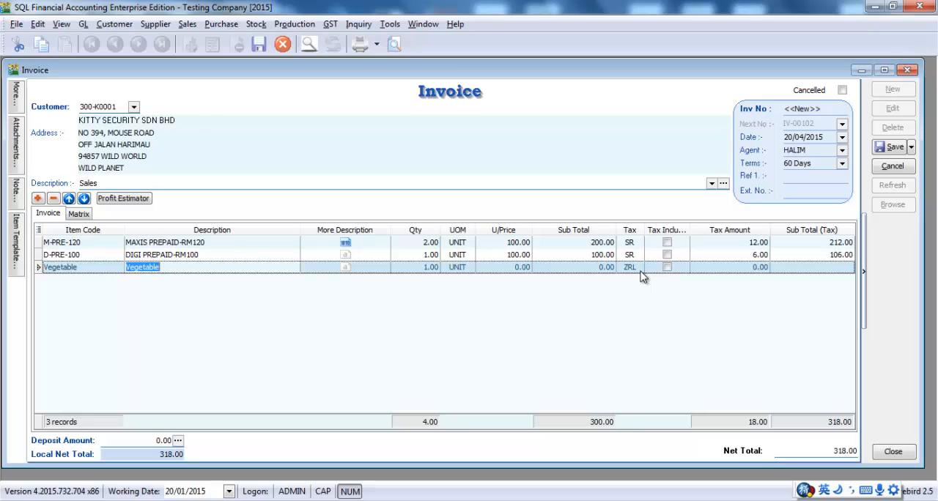
{"action": "mouse_move", "coordinate": [350, 367]}
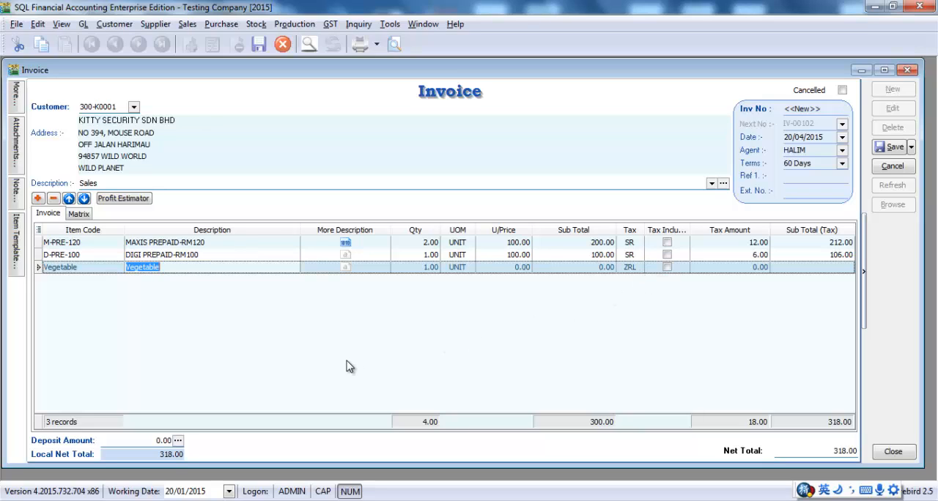
{"action": "mouse_move", "coordinate": [386, 366]}
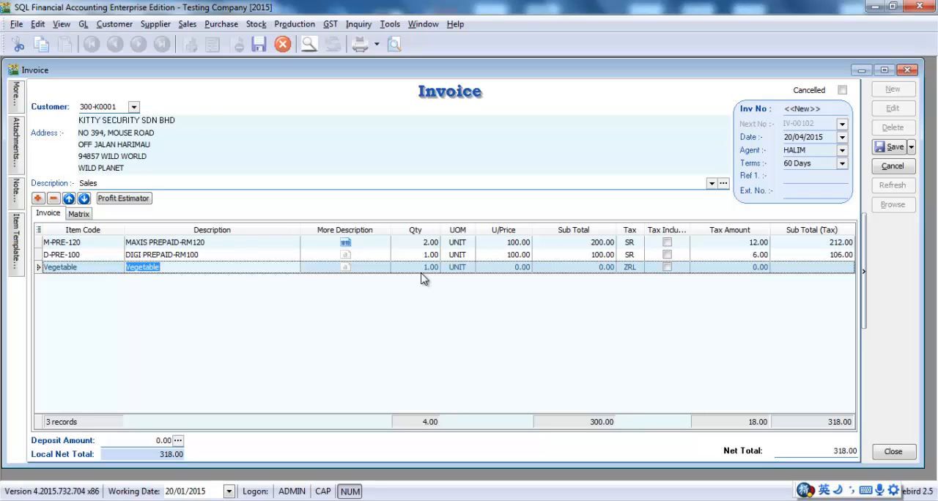
{"action": "mouse_move", "coordinate": [522, 258]}
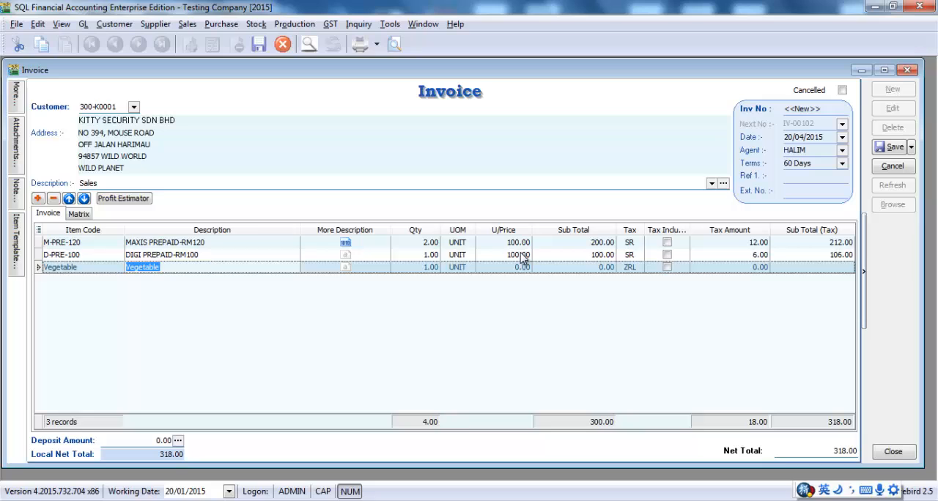
Enter 100.00 as the Vegetable line's unit price, making net total 418.00
{"action": "left_click", "coordinate": [61, 255]}
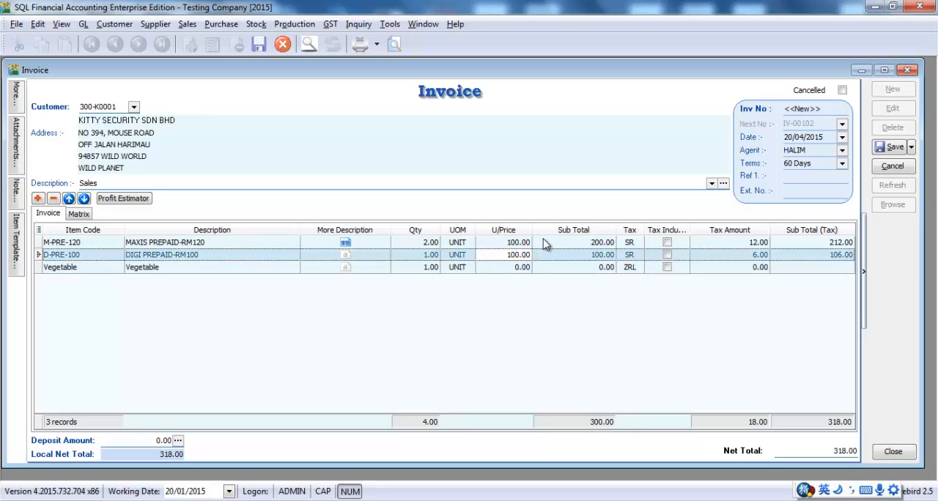
{"action": "left_click", "coordinate": [546, 242]}
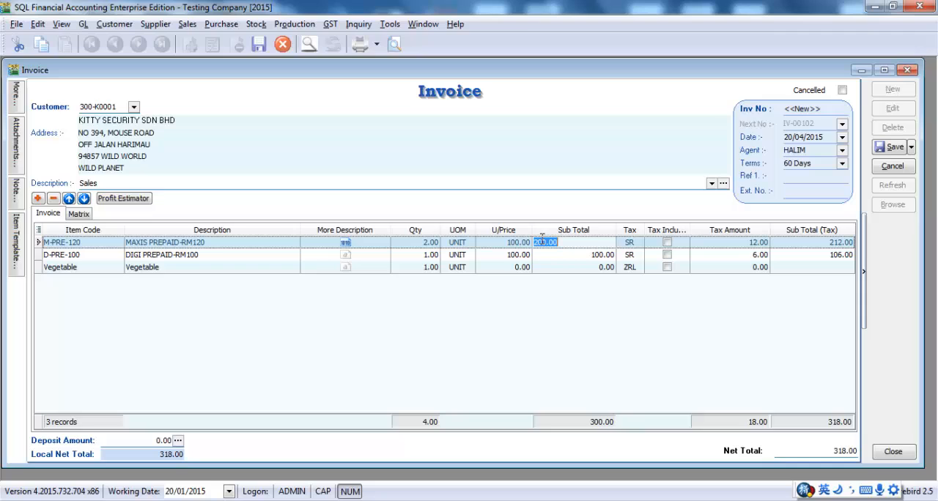
{"action": "left_click", "coordinate": [502, 267]}
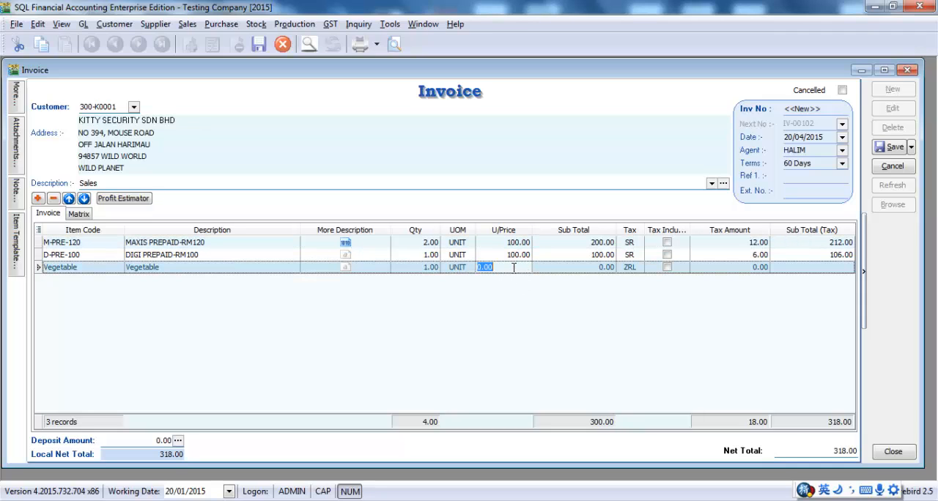
{"action": "type", "text": "100"}
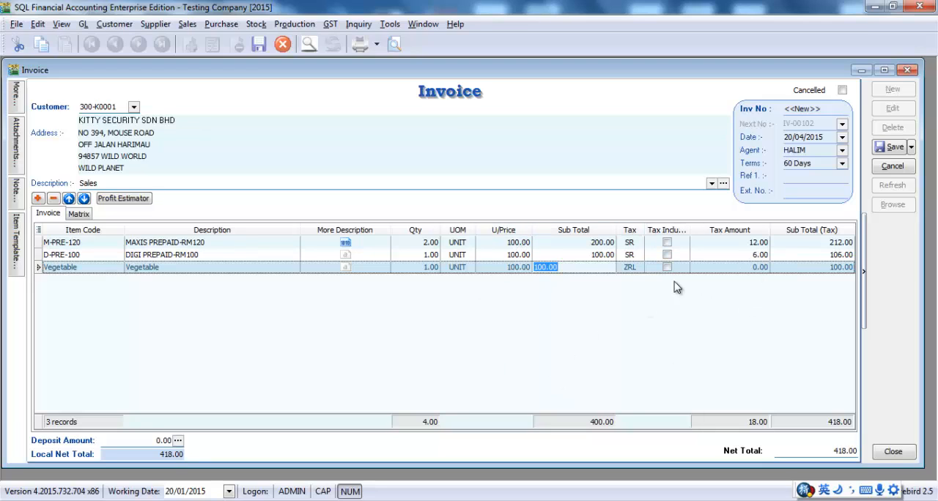
{"action": "mouse_move", "coordinate": [637, 279]}
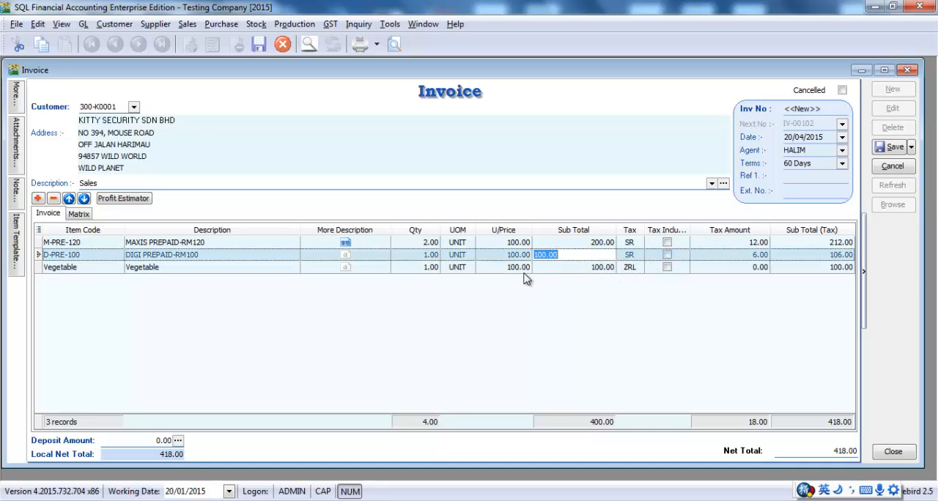
{"action": "mouse_move", "coordinate": [716, 284]}
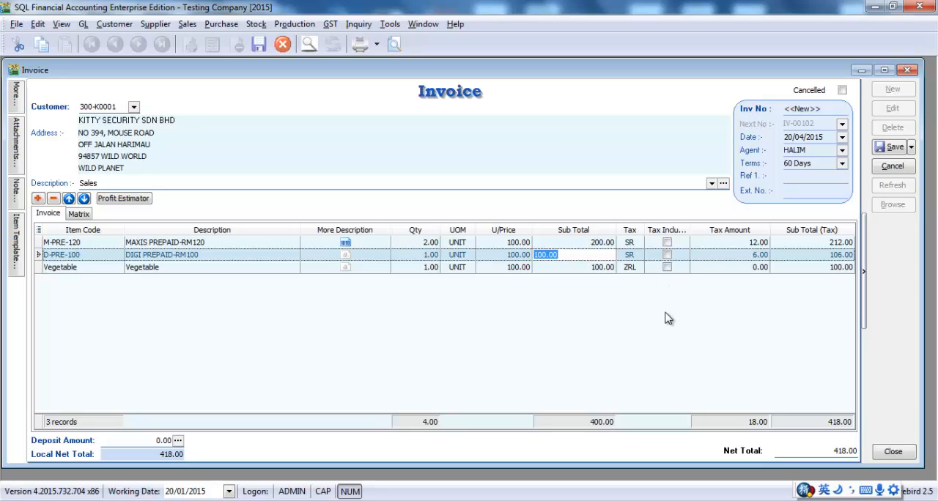
{"action": "mouse_move", "coordinate": [672, 313]}
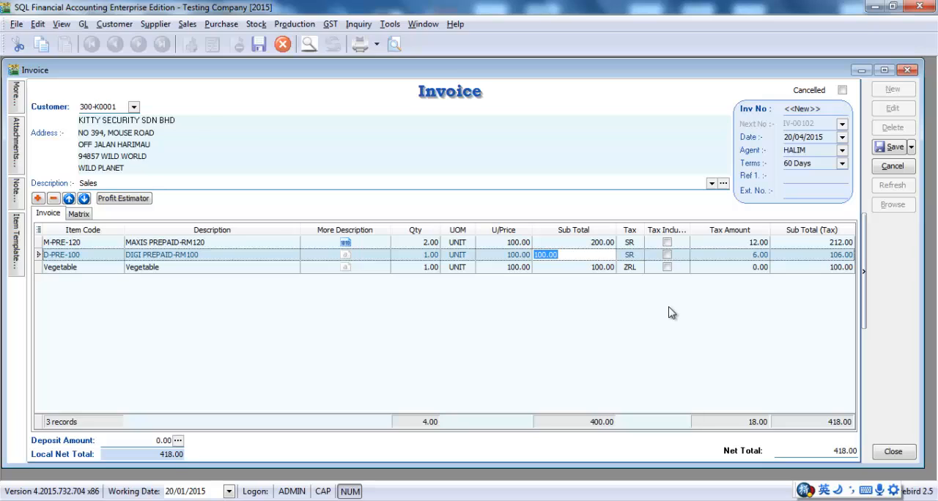
{"action": "mouse_move", "coordinate": [670, 301]}
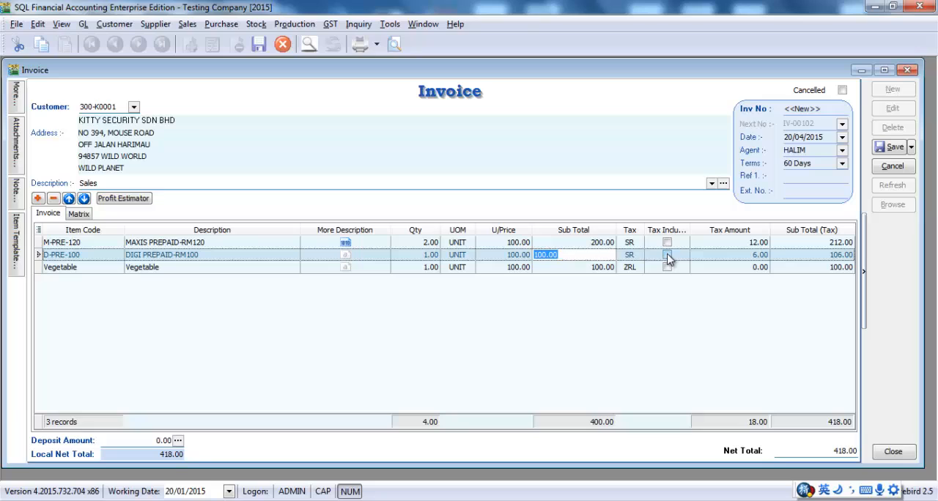
Tick Tax Inclusive on D-PRE-100 and set its unit price to 500.00
{"action": "left_click", "coordinate": [666, 254]}
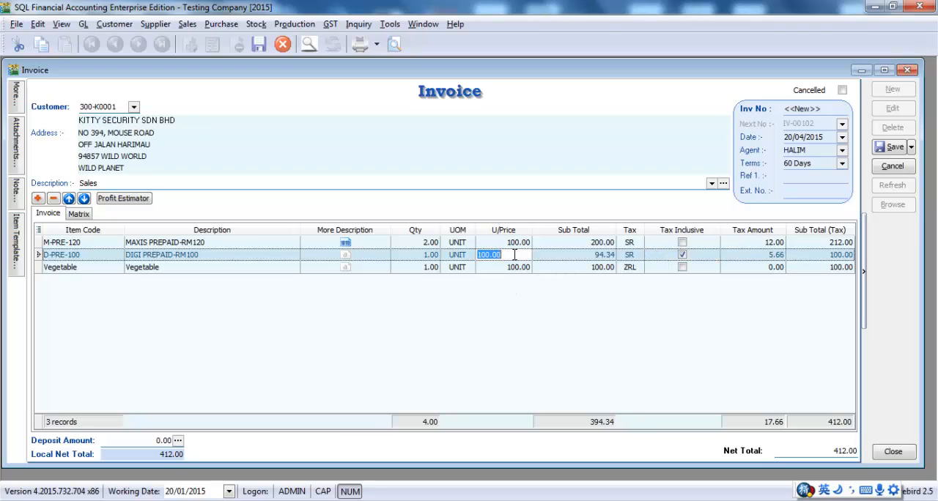
{"action": "type", "text": "500"}
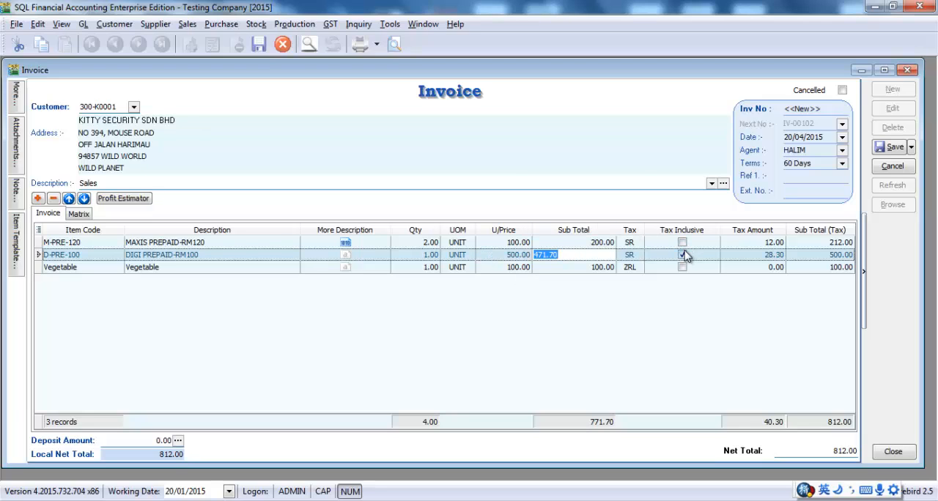
{"action": "left_click", "coordinate": [682, 255]}
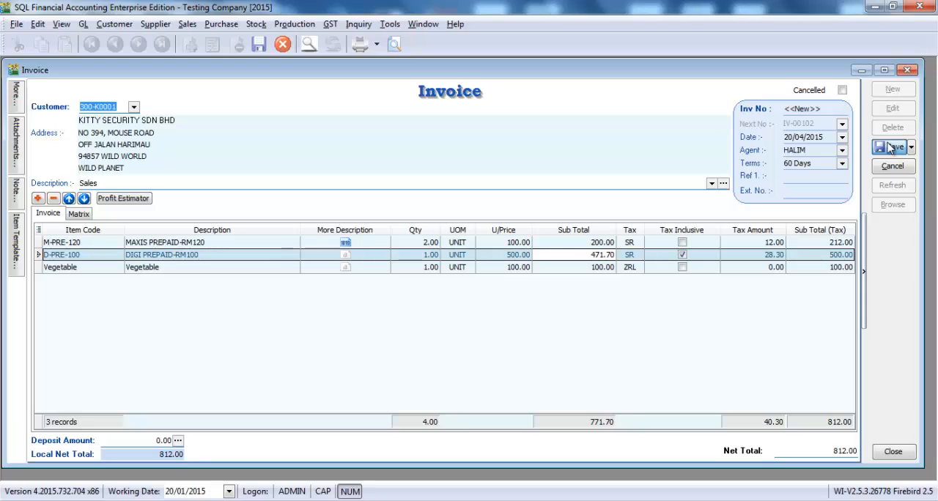
Save invoice IV-00102 and preview it as Sales Invoice 1 (Tax Invoice - Full)
{"action": "left_click", "coordinate": [889, 147]}
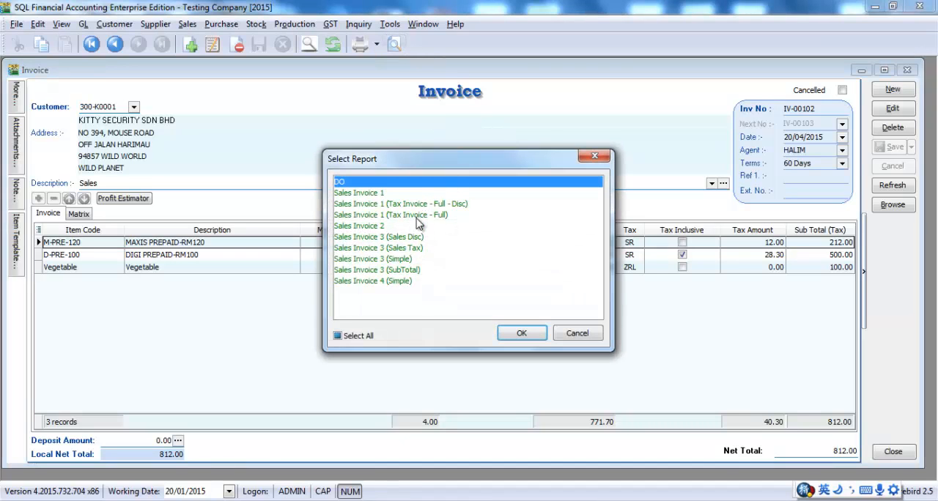
{"action": "left_click", "coordinate": [521, 333]}
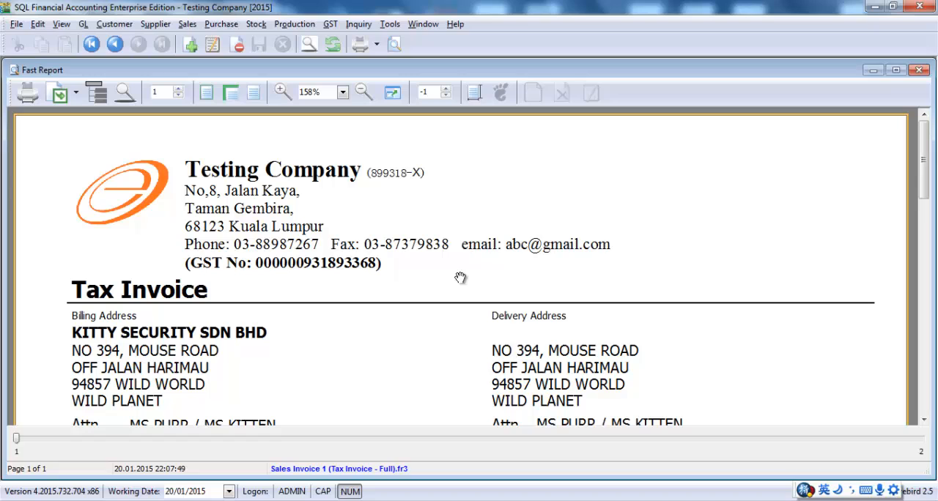
{"action": "mouse_move", "coordinate": [491, 244]}
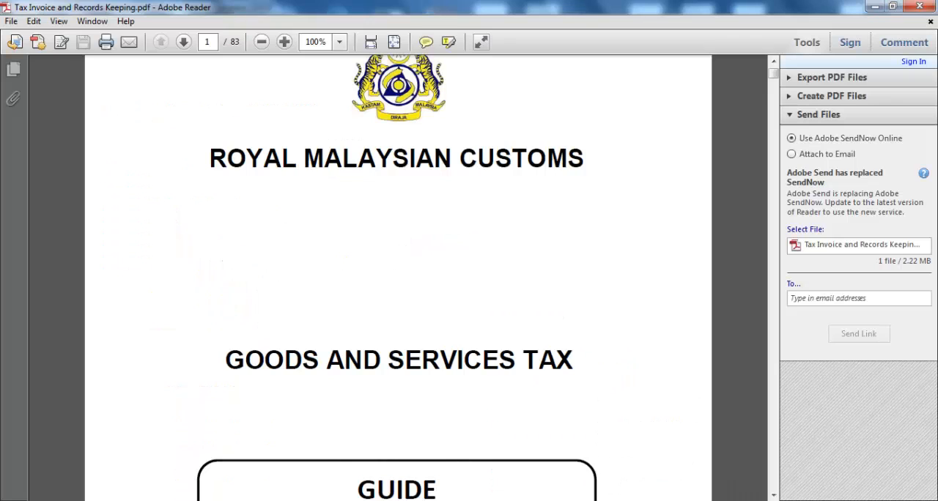
Scroll the GST guide down to the Types of Tax Invoice section on page 7
{"action": "scroll", "scroll_direction": "down", "scroll_amount": 3}
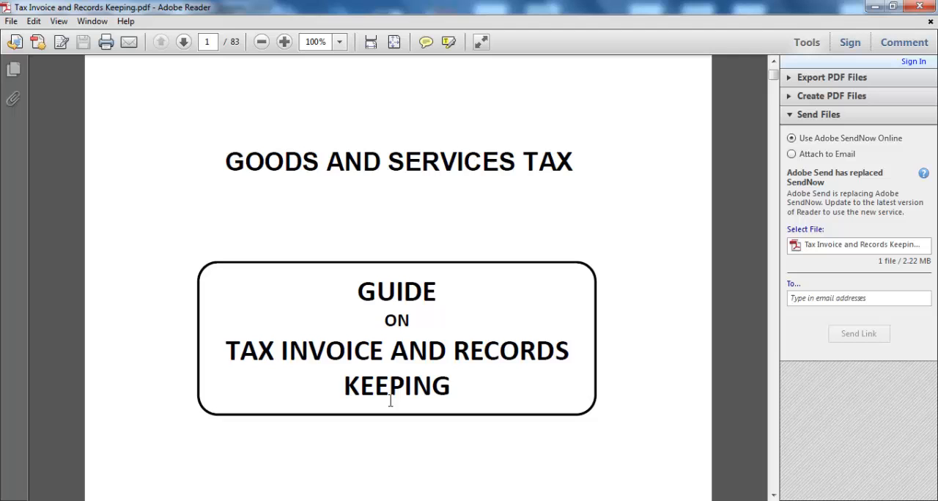
{"action": "scroll", "scroll_direction": "down", "scroll_amount": 3}
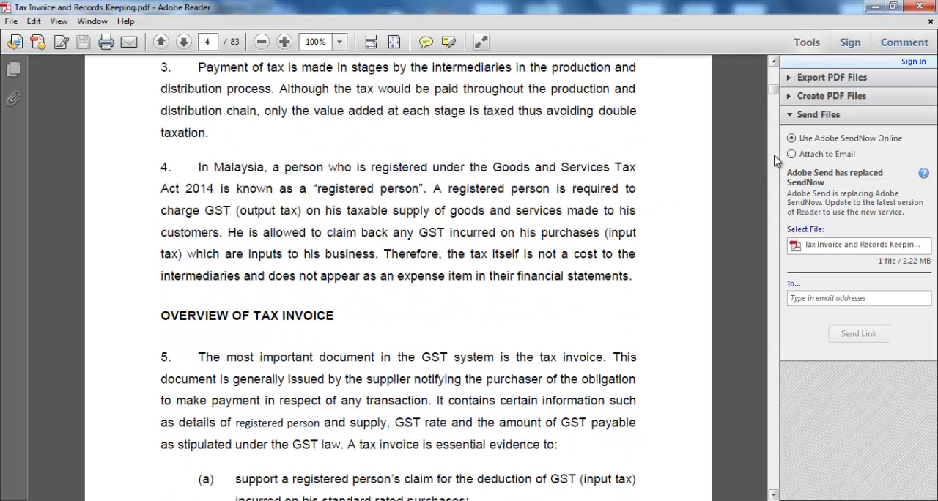
{"action": "scroll", "scroll_direction": "down", "scroll_amount": 3}
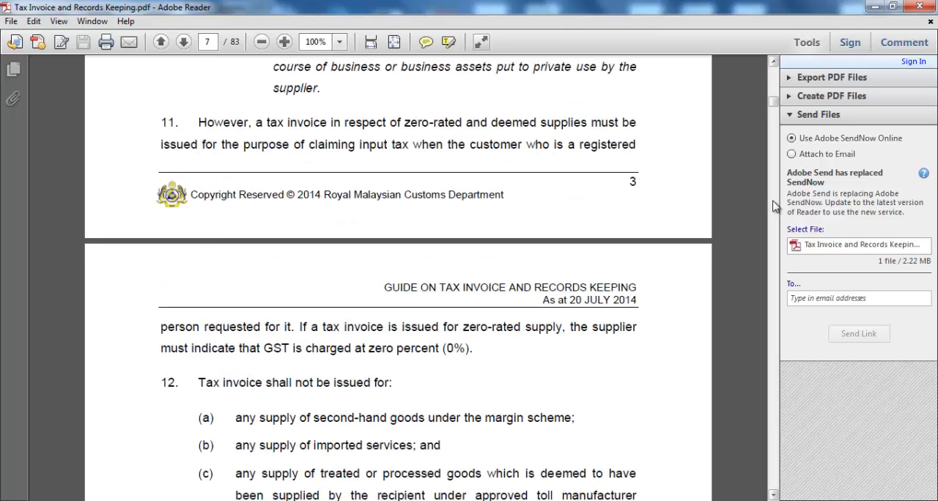
{"action": "scroll", "scroll_direction": "down", "scroll_amount": 3}
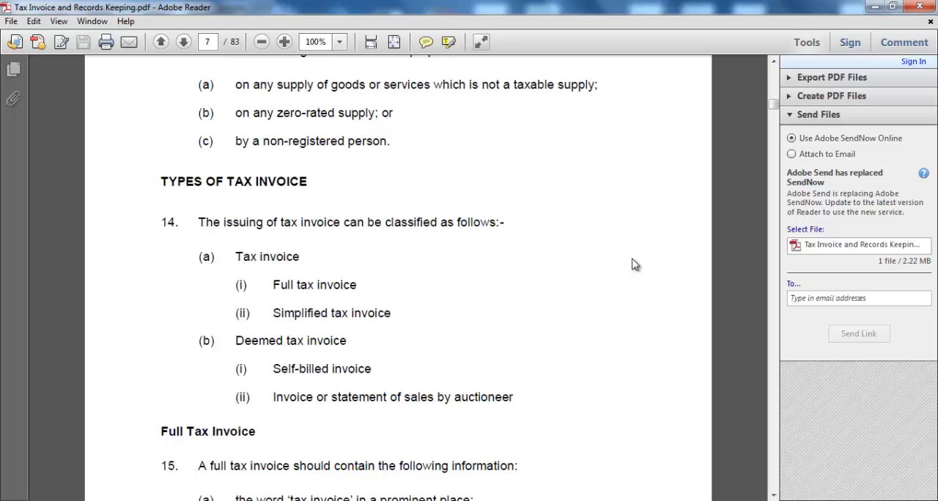
{"action": "scroll", "scroll_direction": "down", "scroll_amount": 3}
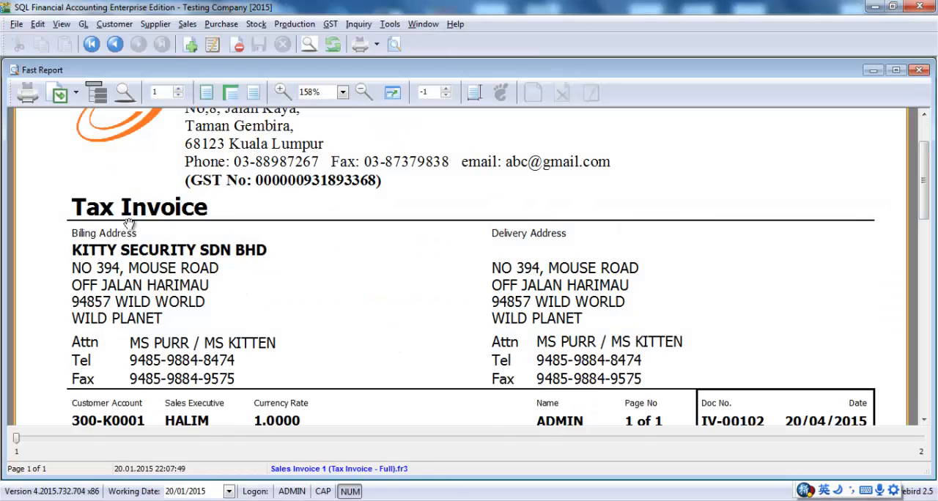
{"action": "mouse_move", "coordinate": [245, 284]}
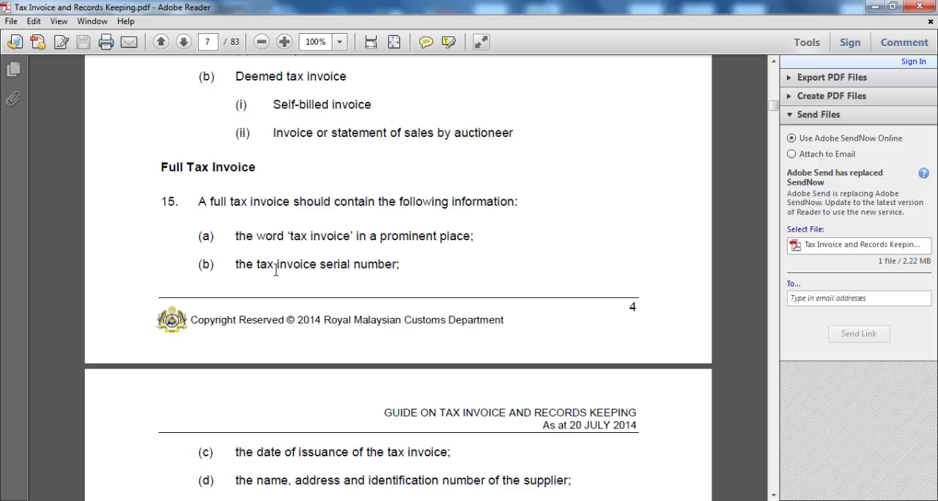
Scroll to page 8 showing full tax invoice items (c) to (i)
{"action": "scroll", "scroll_direction": "down", "scroll_amount": 3}
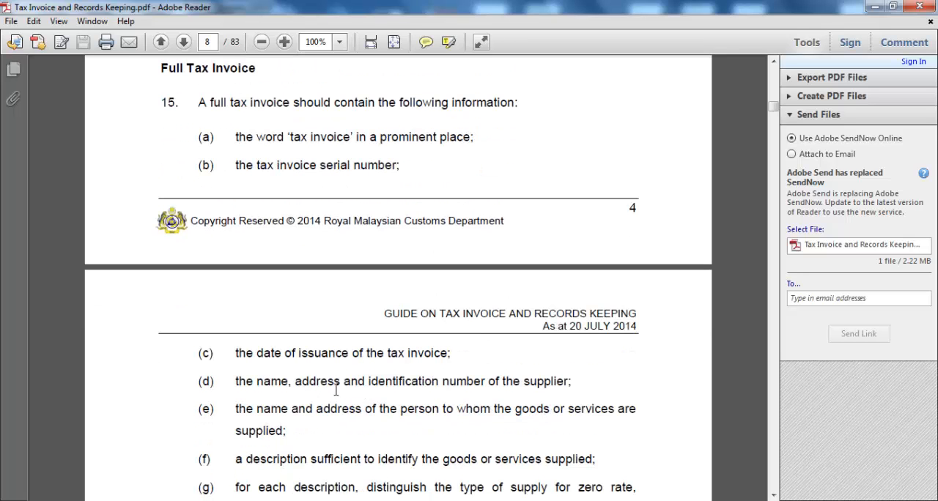
{"action": "mouse_move", "coordinate": [372, 376]}
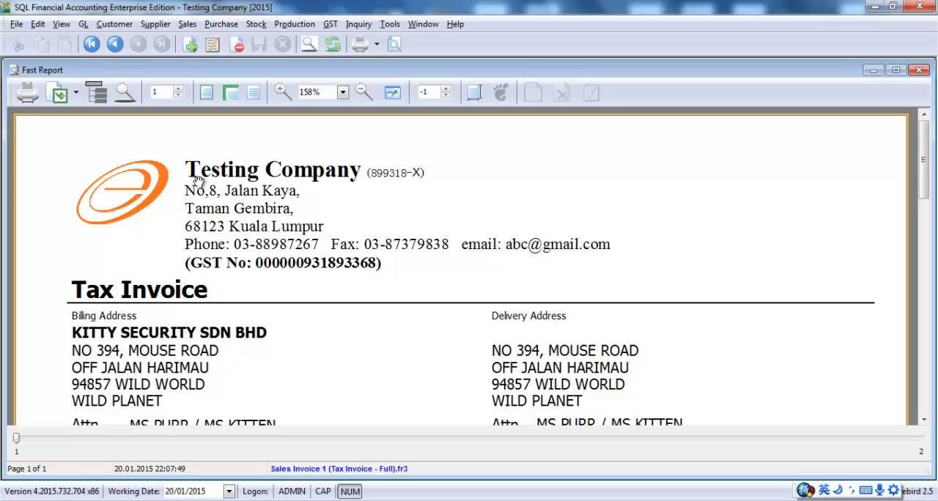
{"action": "mouse_move", "coordinate": [241, 293]}
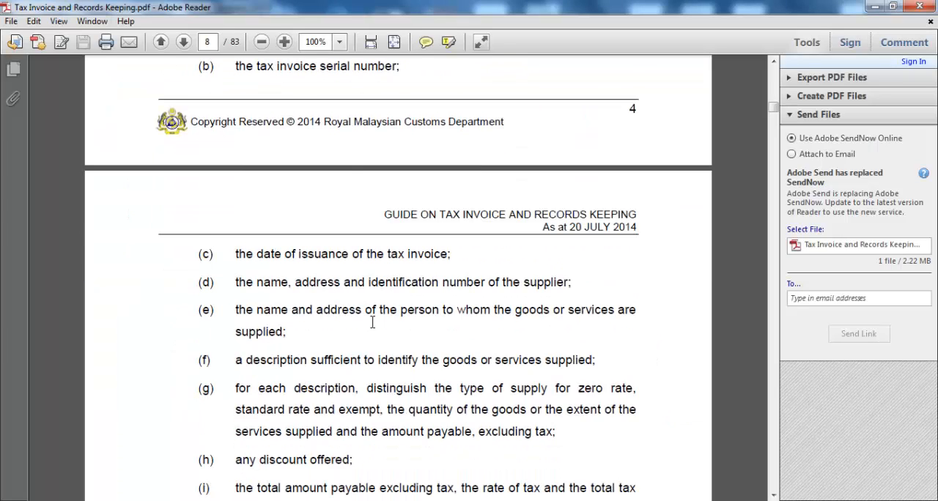
Scroll down to the MAXIS PREPAID-RM120 line: 200.00 plus 12.00 GST, 212.00 total
{"action": "scroll", "scroll_direction": "down", "scroll_amount": 3}
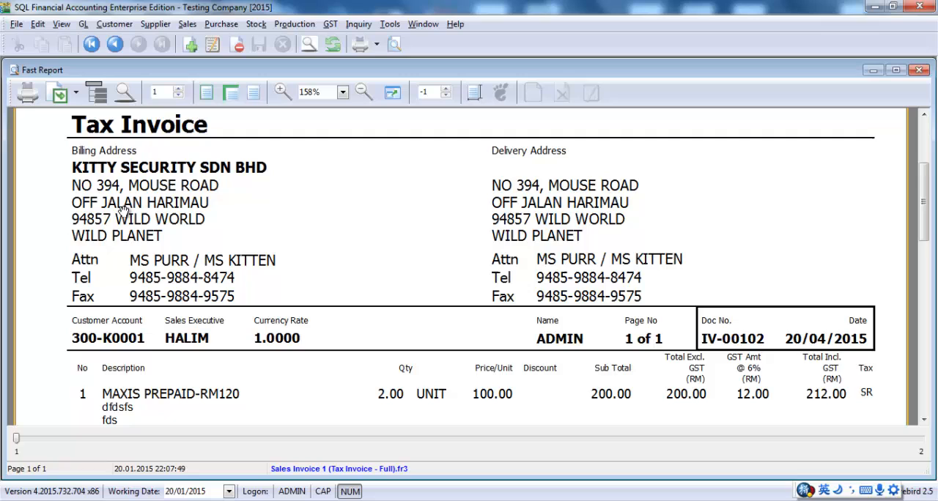
{"action": "mouse_move", "coordinate": [125, 280]}
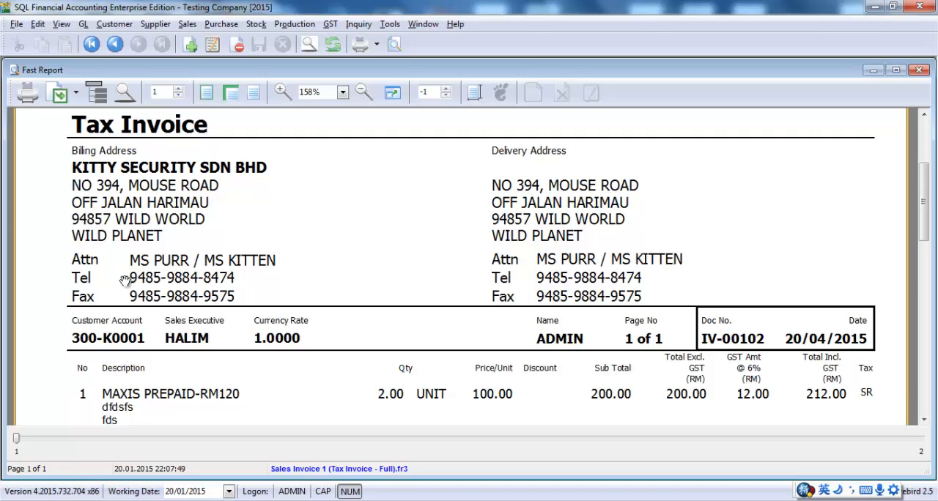
{"action": "mouse_move", "coordinate": [629, 488]}
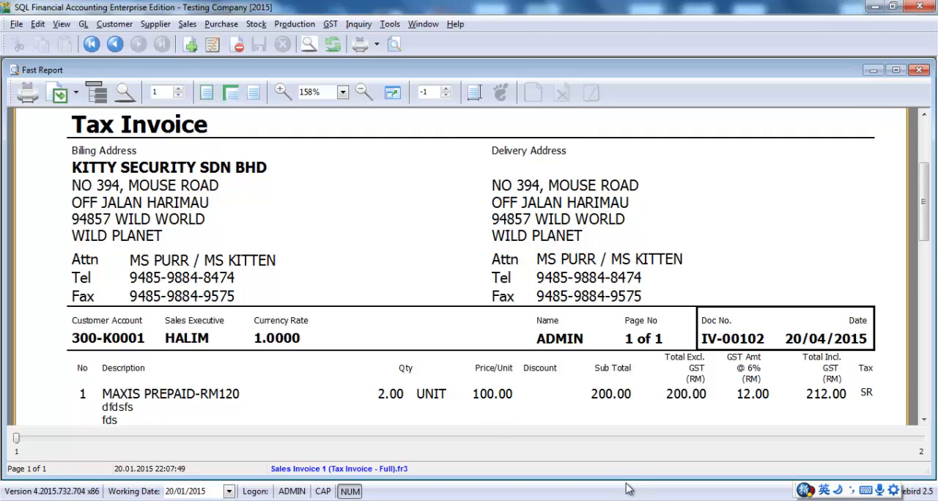
Scroll the IV-00102 preview to DIGI PREPAID-RM100 (471.70 + 28.30 GST) and zero-rated Vegetable 100.00
{"action": "scroll", "scroll_direction": "down", "scroll_amount": 3}
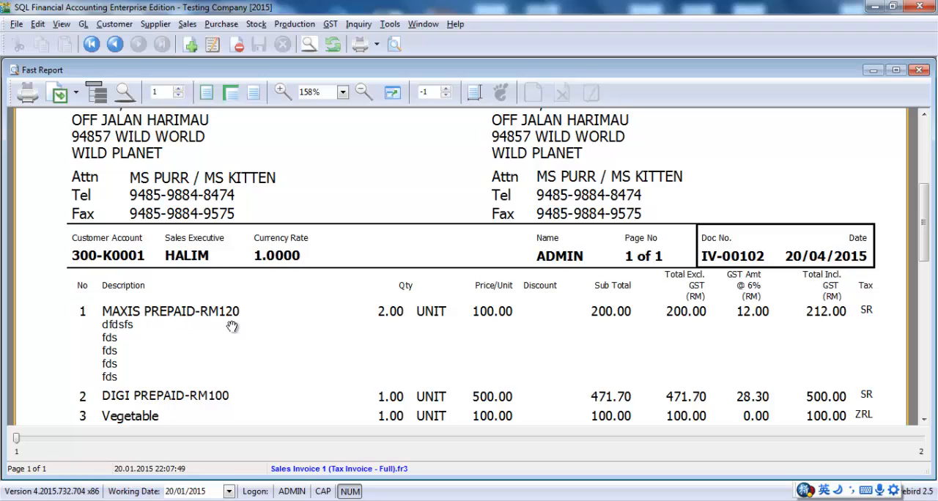
{"action": "mouse_move", "coordinate": [275, 431]}
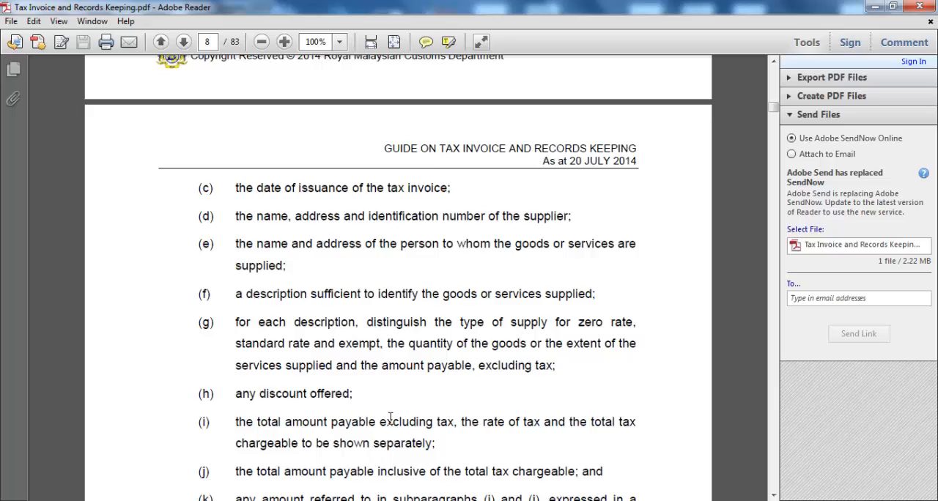
Scroll page 8 of the GST guide through items (c)–(k) to the Figure 1 reference
{"action": "scroll", "scroll_direction": "down", "scroll_amount": 3}
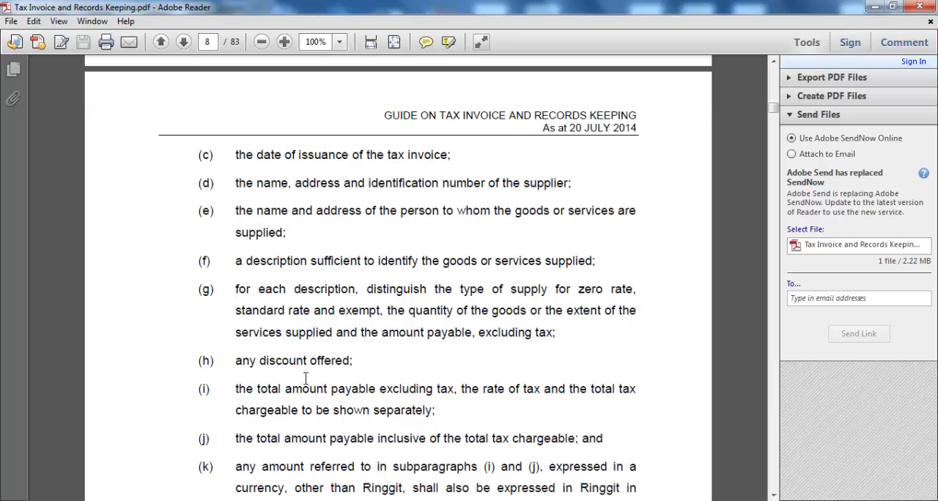
{"action": "mouse_move", "coordinate": [288, 356]}
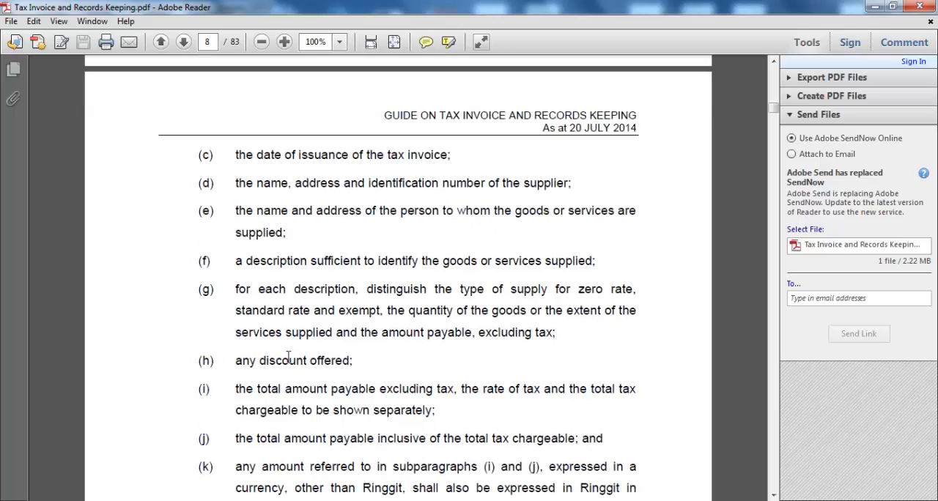
{"action": "mouse_move", "coordinate": [362, 289]}
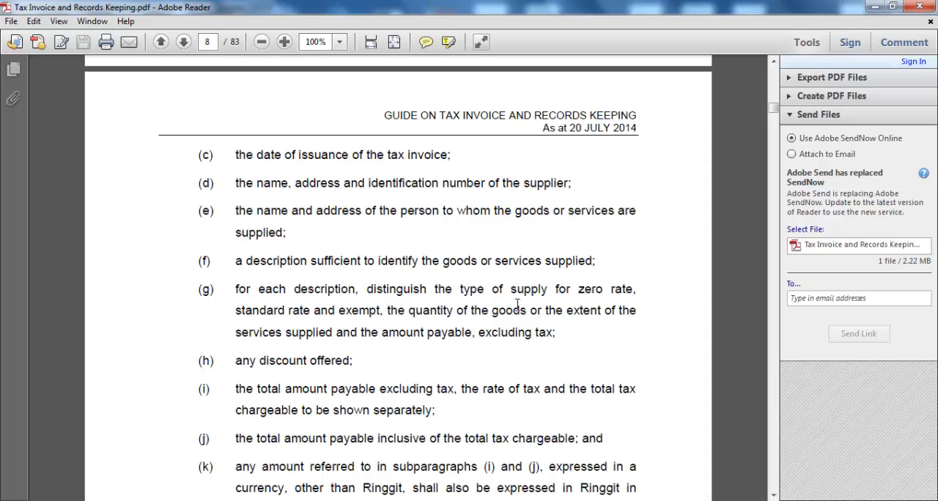
{"action": "mouse_move", "coordinate": [231, 295]}
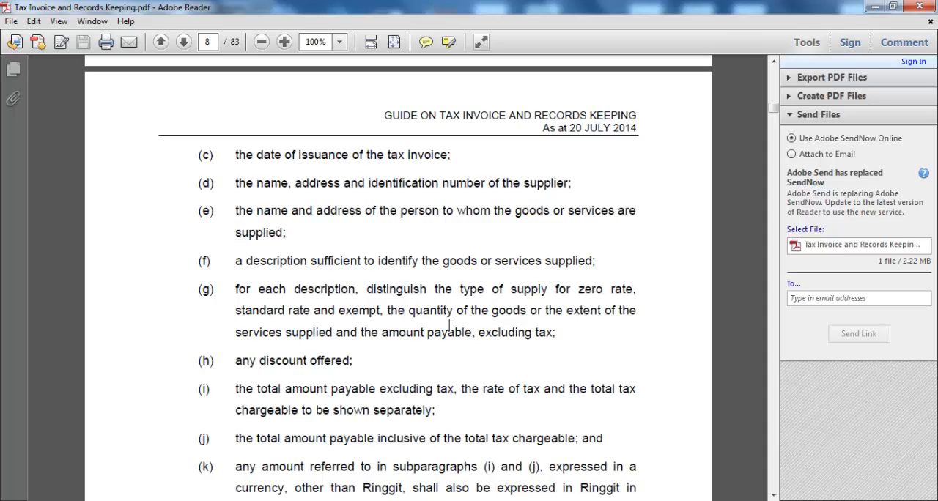
{"action": "scroll", "scroll_direction": "down", "scroll_amount": 3}
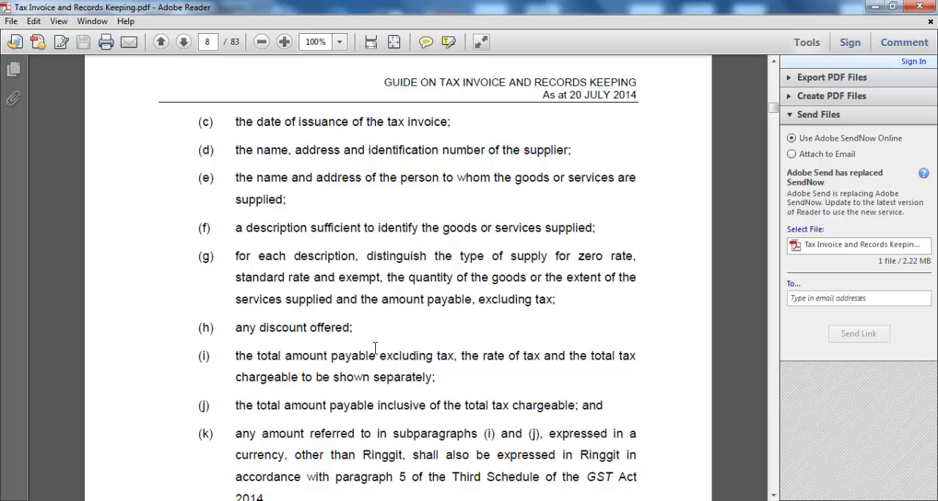
{"action": "scroll", "scroll_direction": "down", "scroll_amount": 3}
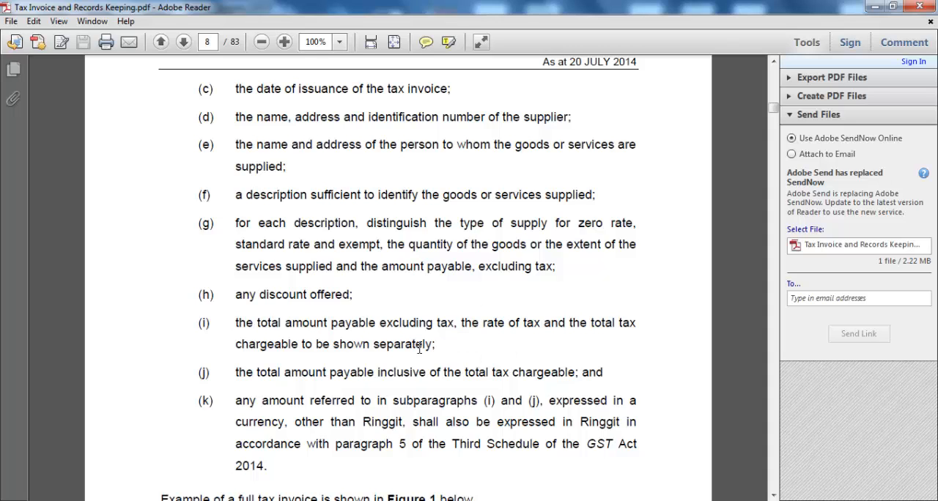
{"action": "scroll", "scroll_direction": "down", "scroll_amount": 3}
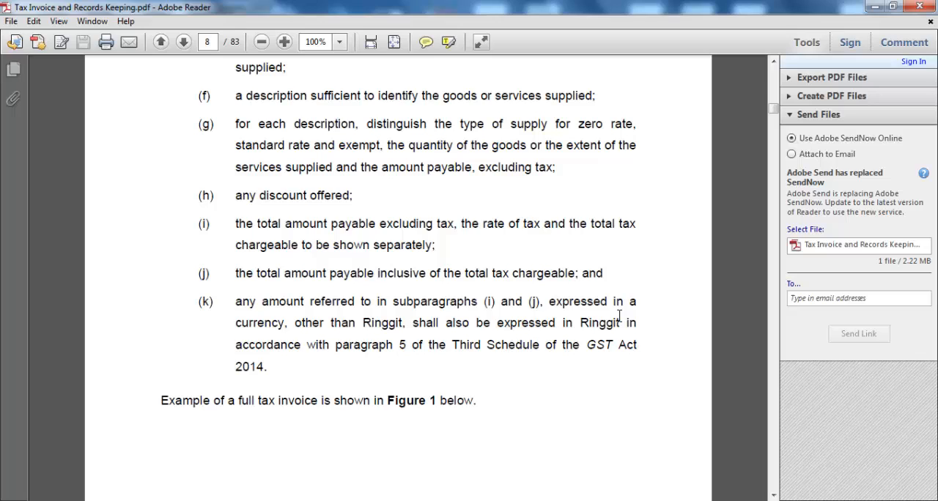
{"action": "mouse_move", "coordinate": [265, 294]}
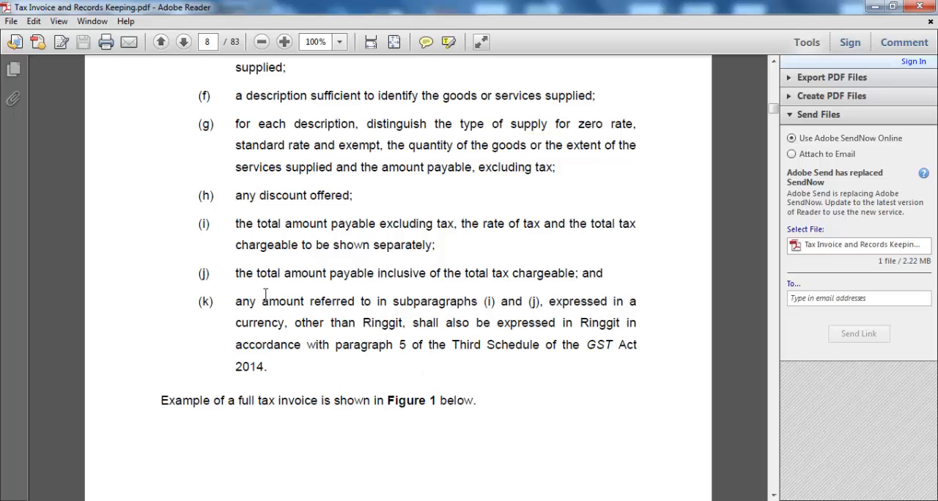
{"action": "mouse_move", "coordinate": [397, 272]}
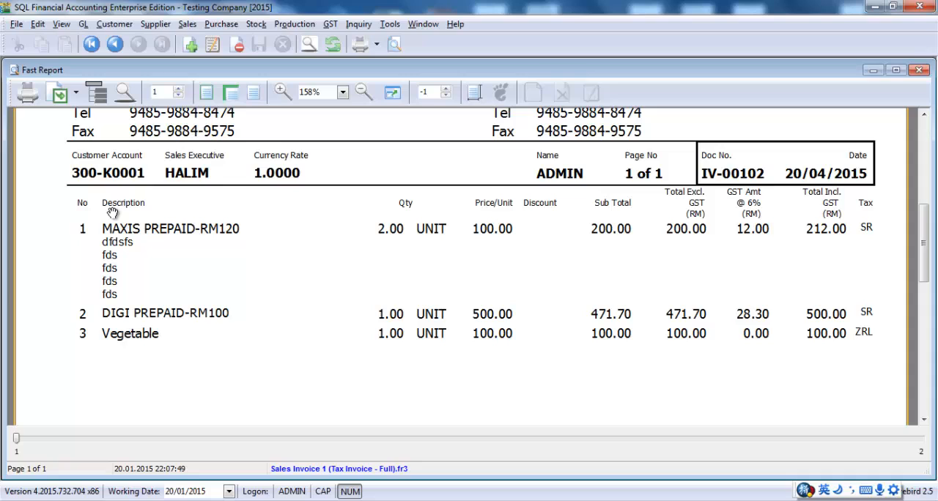
{"action": "mouse_move", "coordinate": [270, 231]}
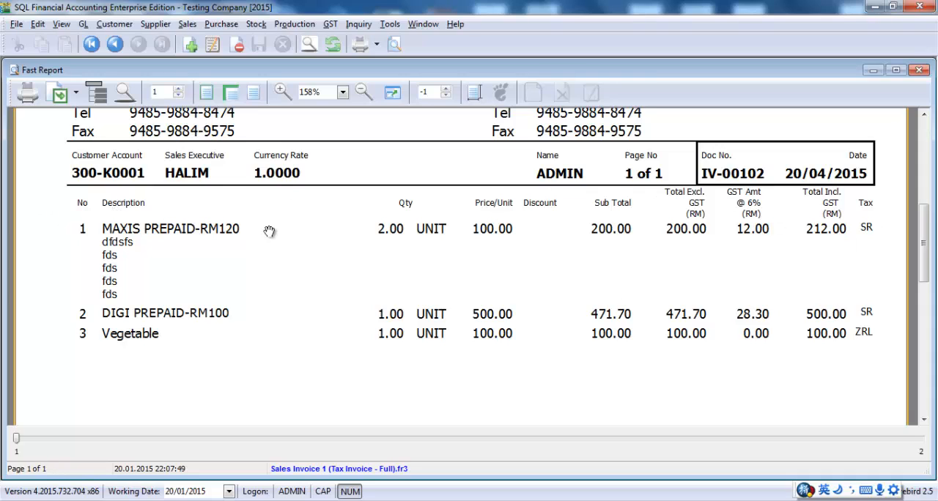
{"action": "mouse_move", "coordinate": [501, 243]}
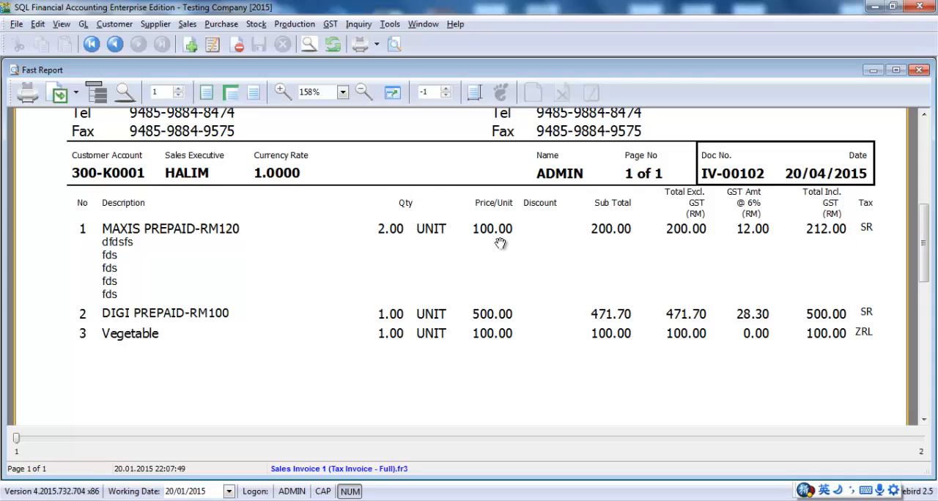
{"action": "mouse_move", "coordinate": [701, 231]}
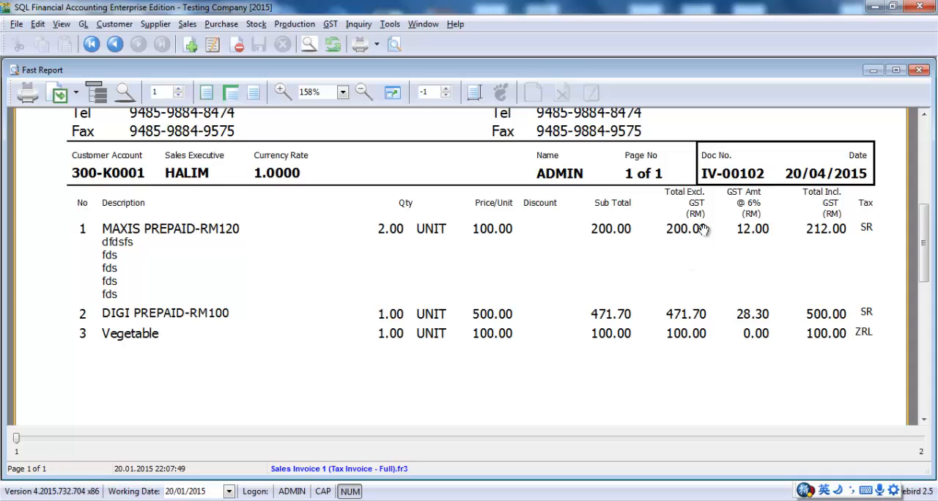
{"action": "mouse_move", "coordinate": [762, 255]}
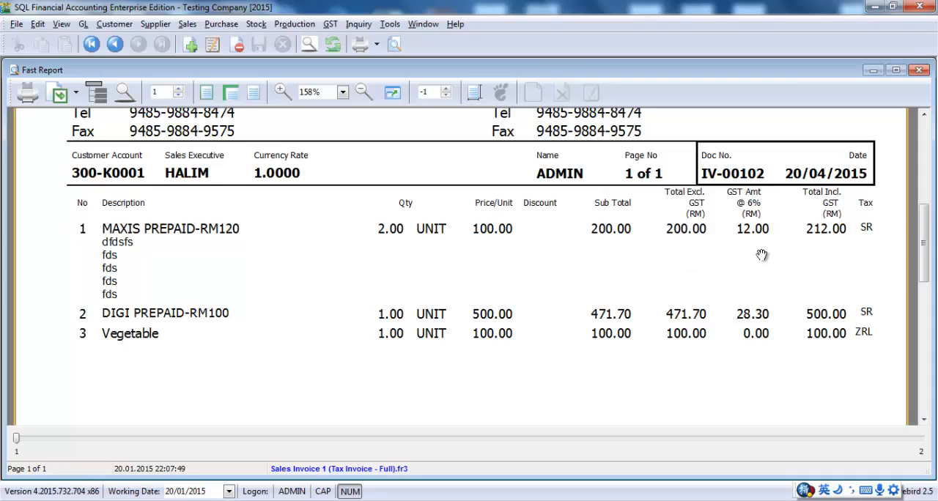
{"action": "mouse_move", "coordinate": [861, 191]}
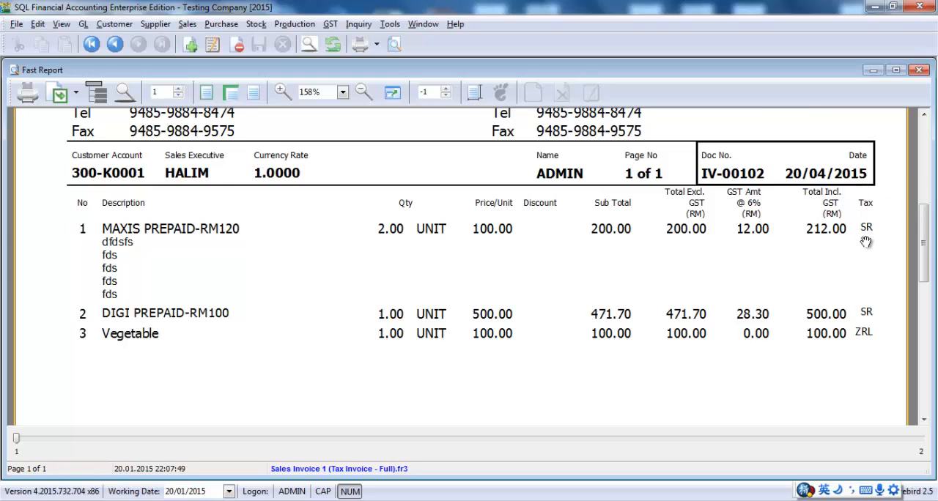
{"action": "mouse_move", "coordinate": [291, 330]}
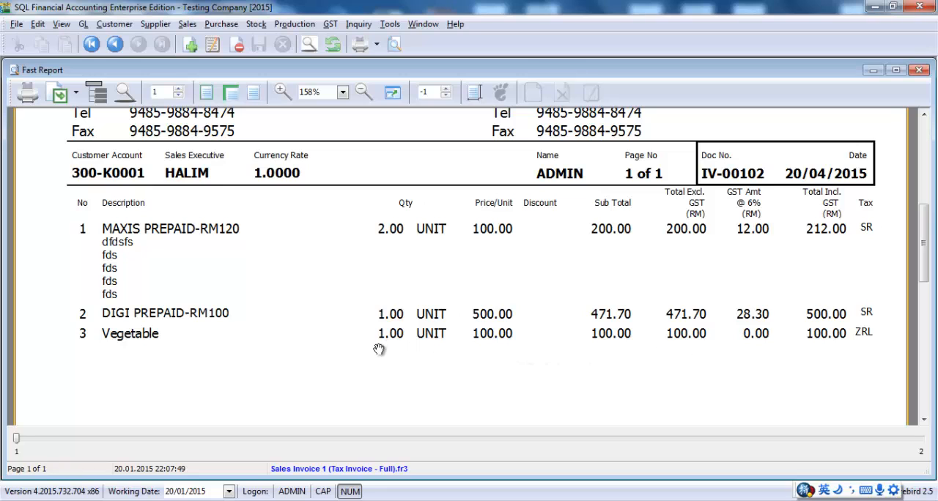
{"action": "mouse_move", "coordinate": [381, 335]}
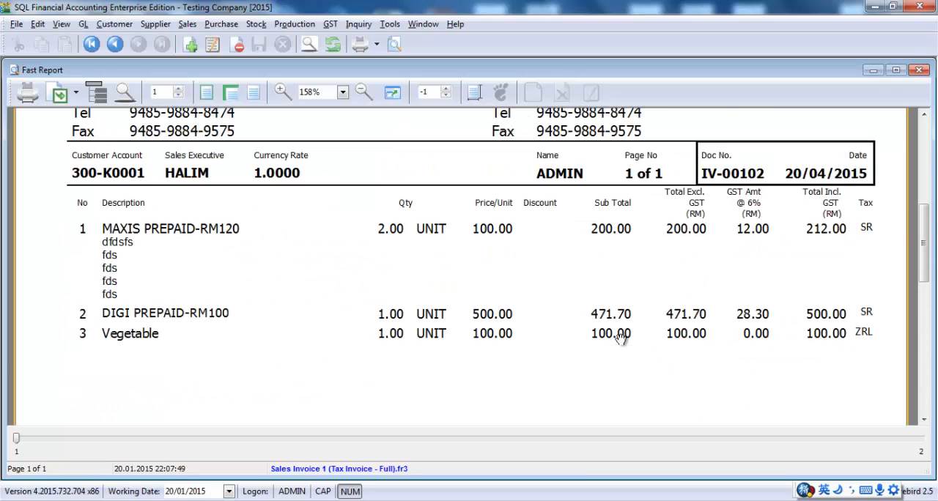
{"action": "mouse_move", "coordinate": [506, 314]}
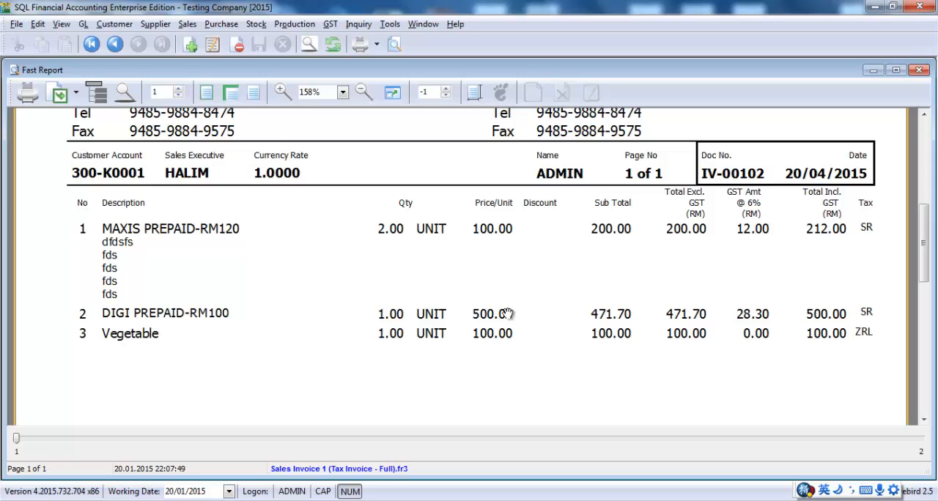
{"action": "mouse_move", "coordinate": [510, 317]}
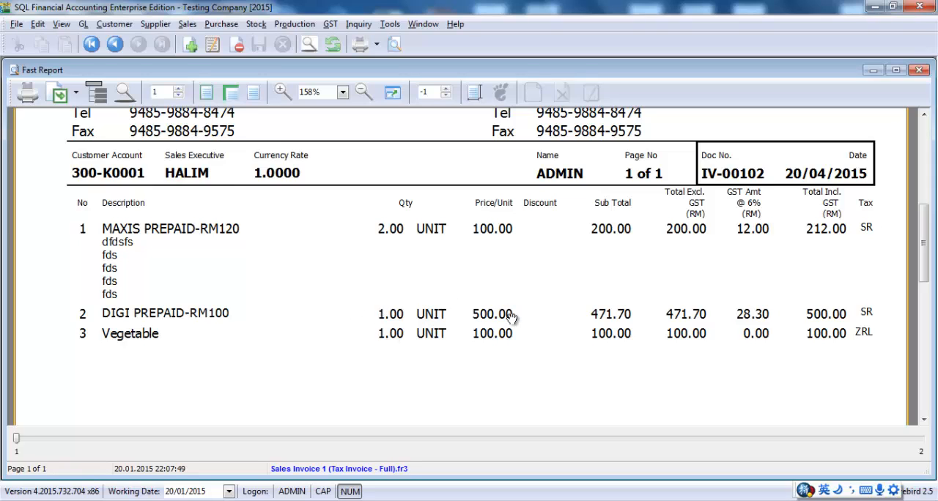
{"action": "mouse_move", "coordinate": [493, 358]}
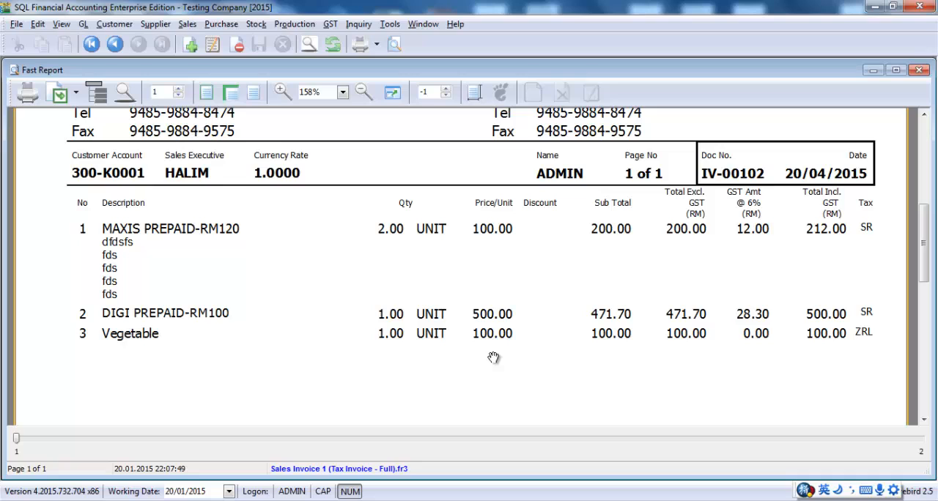
{"action": "mouse_move", "coordinate": [565, 298]}
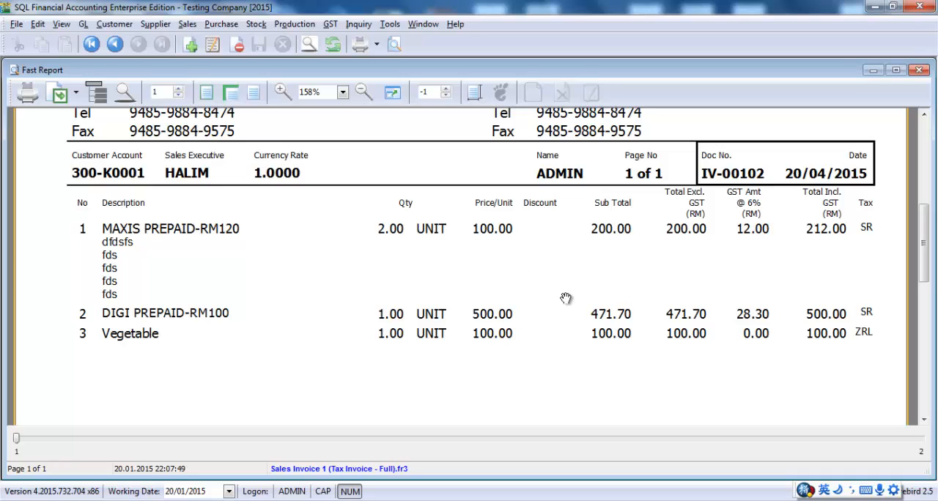
{"action": "mouse_move", "coordinate": [687, 449]}
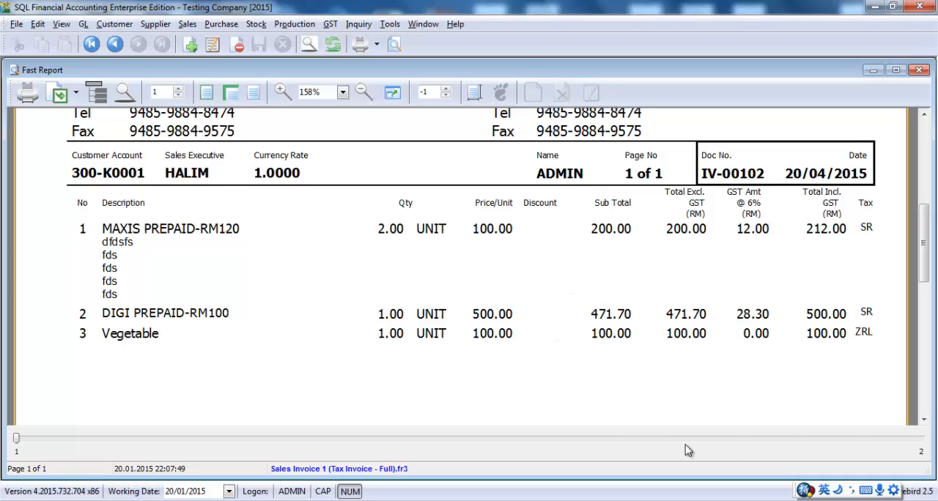
{"action": "mouse_move", "coordinate": [828, 321]}
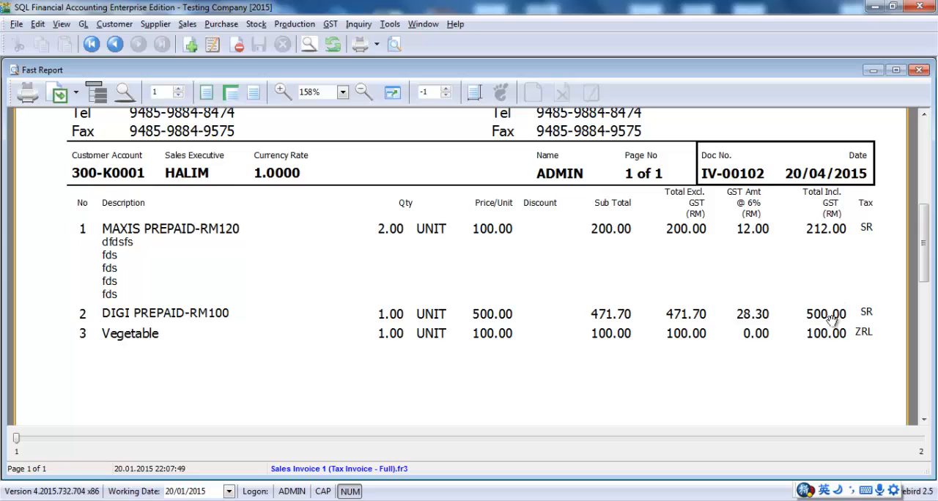
{"action": "mouse_move", "coordinate": [830, 283]}
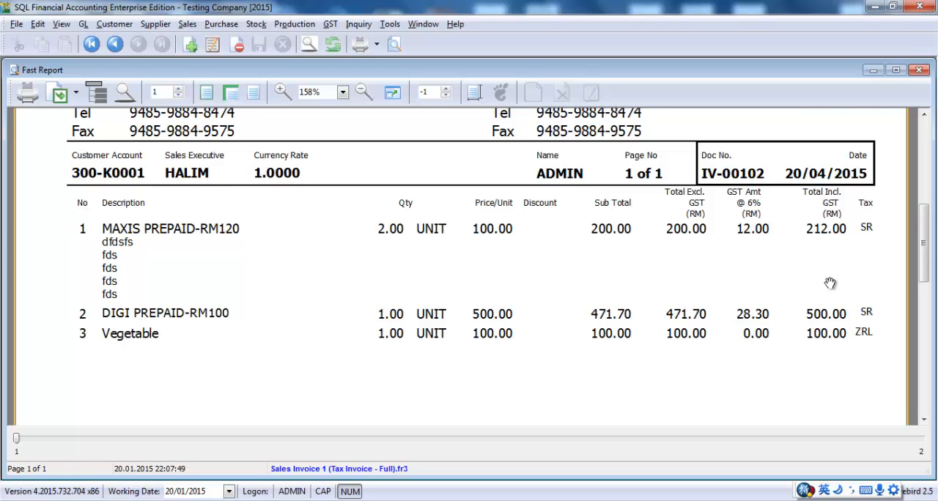
{"action": "mouse_move", "coordinate": [830, 319]}
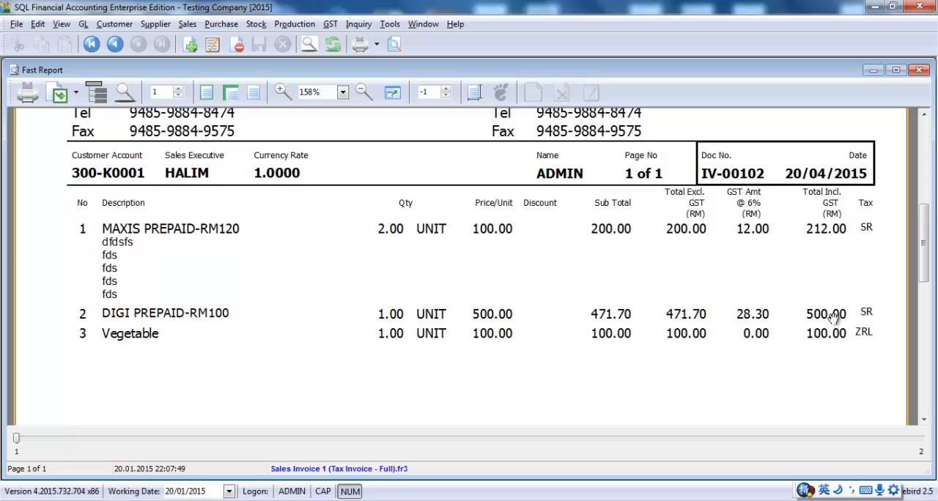
{"action": "mouse_move", "coordinate": [798, 357]}
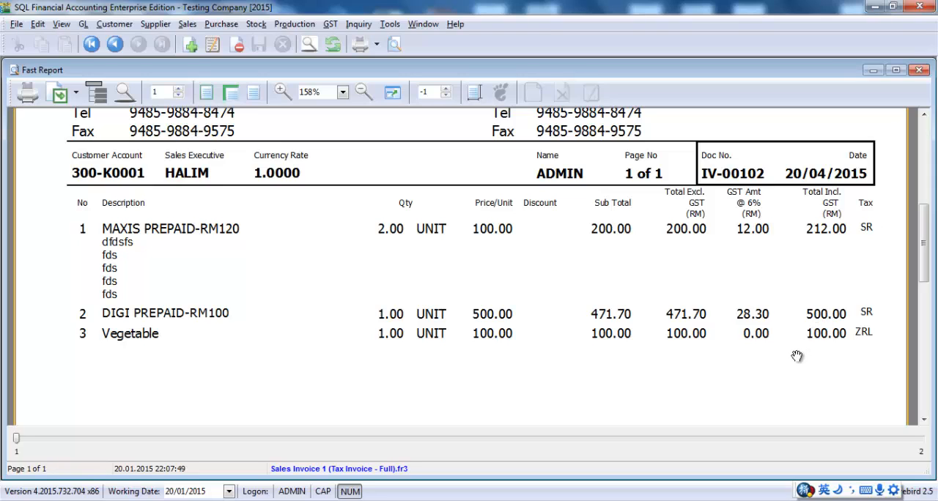
{"action": "mouse_move", "coordinate": [843, 311]}
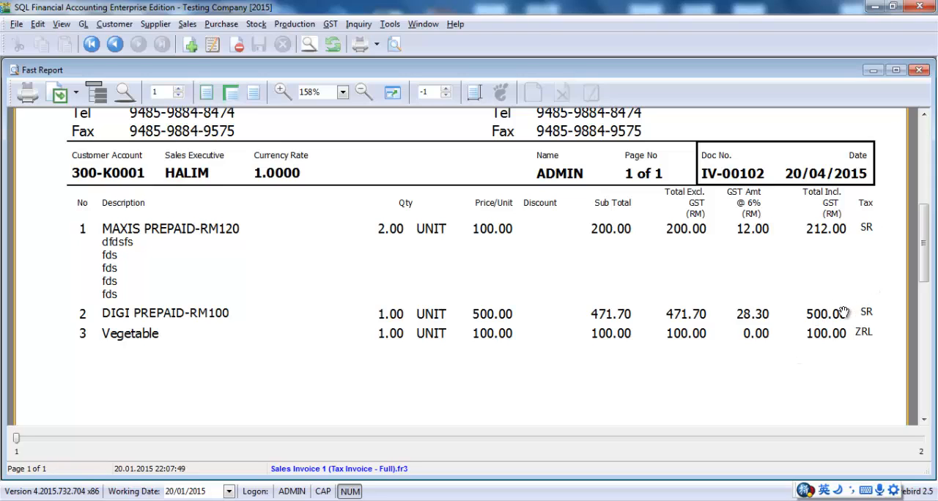
{"action": "mouse_move", "coordinate": [631, 335]}
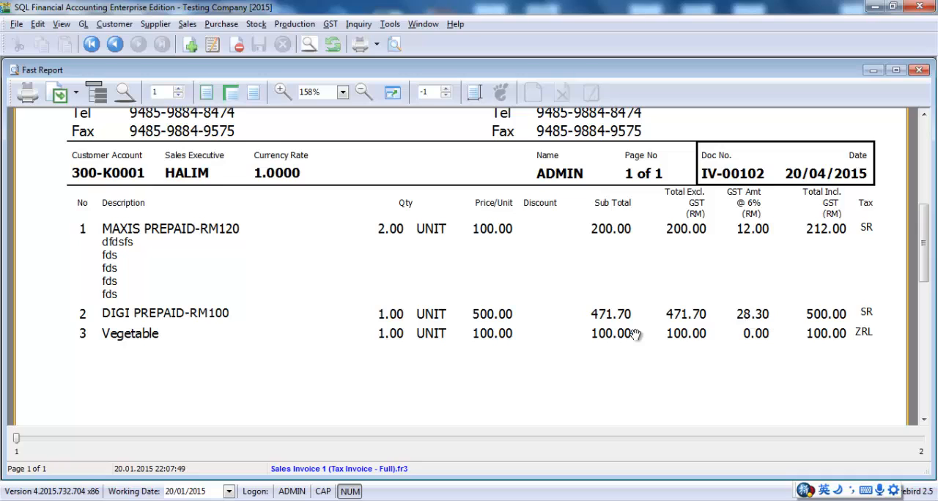
{"action": "mouse_move", "coordinate": [656, 327]}
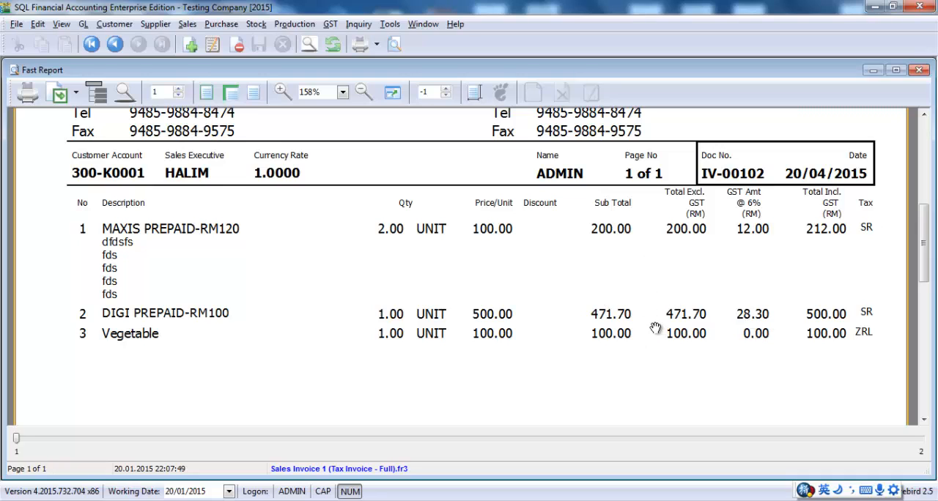
{"action": "mouse_move", "coordinate": [826, 350]}
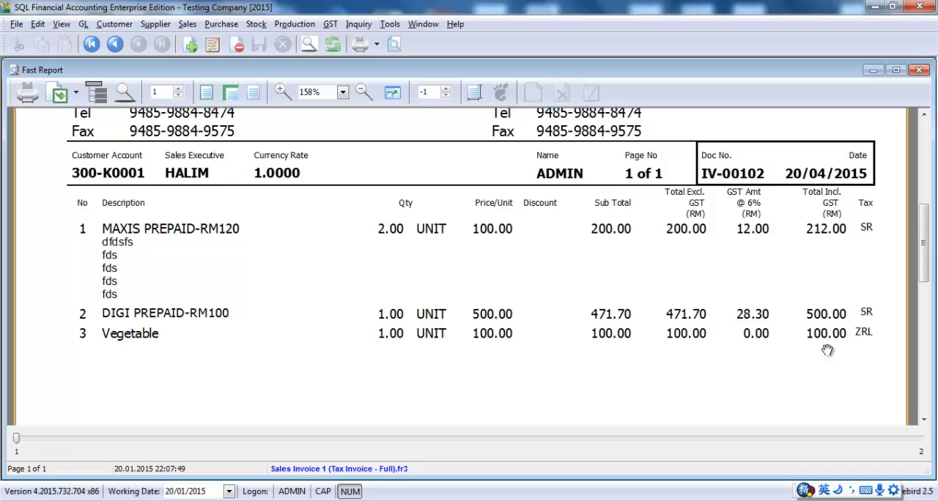
{"action": "mouse_move", "coordinate": [734, 304]}
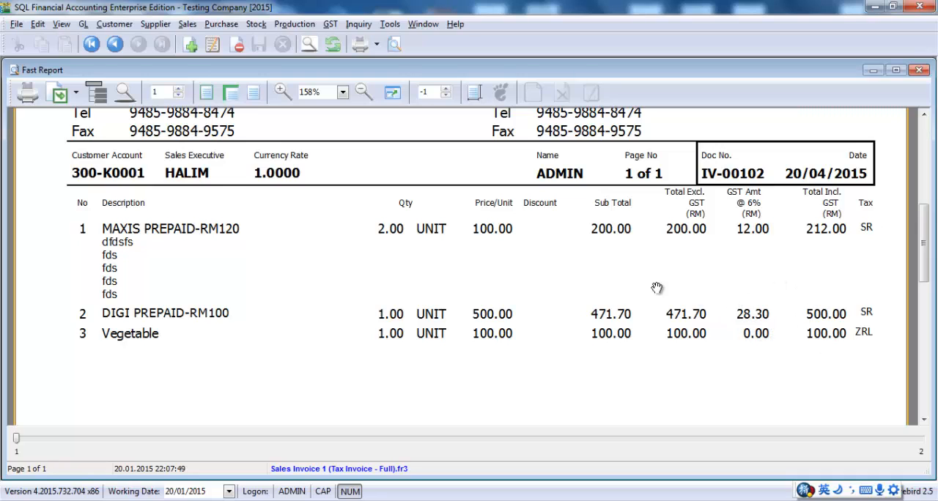
{"action": "mouse_move", "coordinate": [662, 319]}
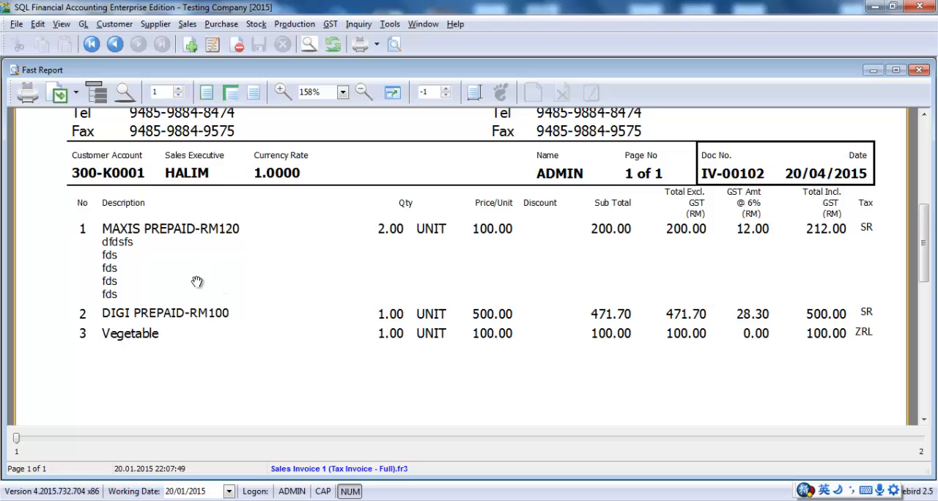
{"action": "mouse_move", "coordinate": [59, 92]}
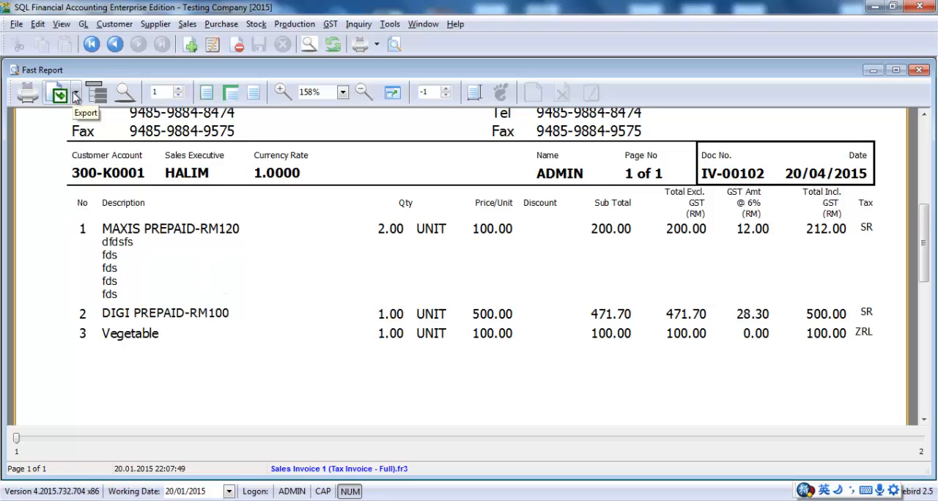
Export invoice IV-00102 to PDF on the Desktop as KITTY INVOICE.pdf
{"action": "left_click", "coordinate": [74, 96]}
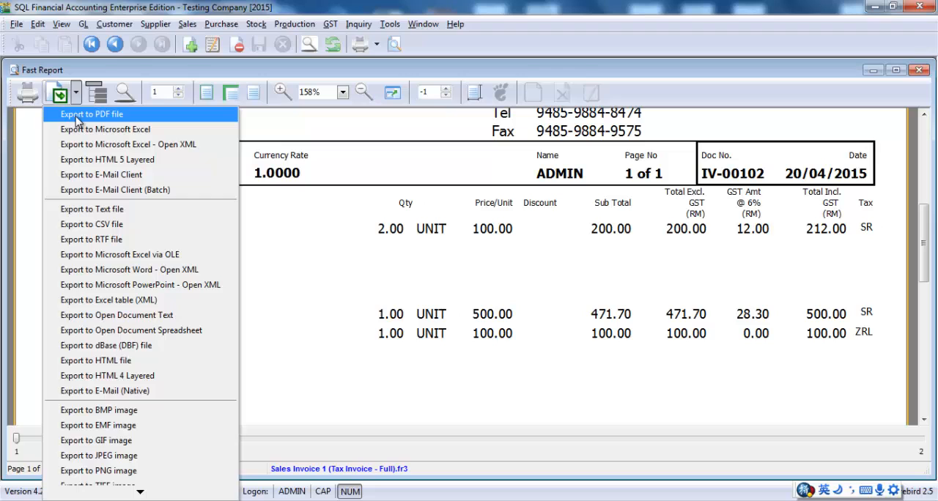
{"action": "left_click", "coordinate": [88, 113]}
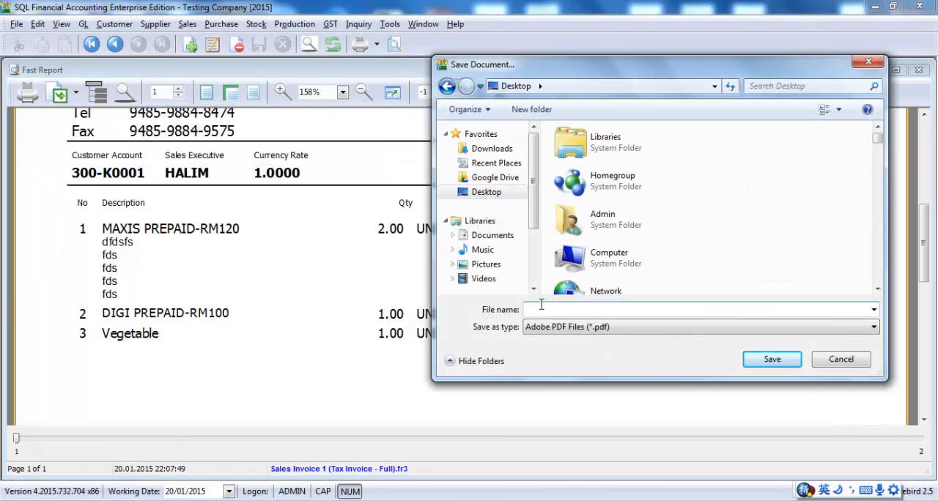
{"action": "type", "text": "KIT"}
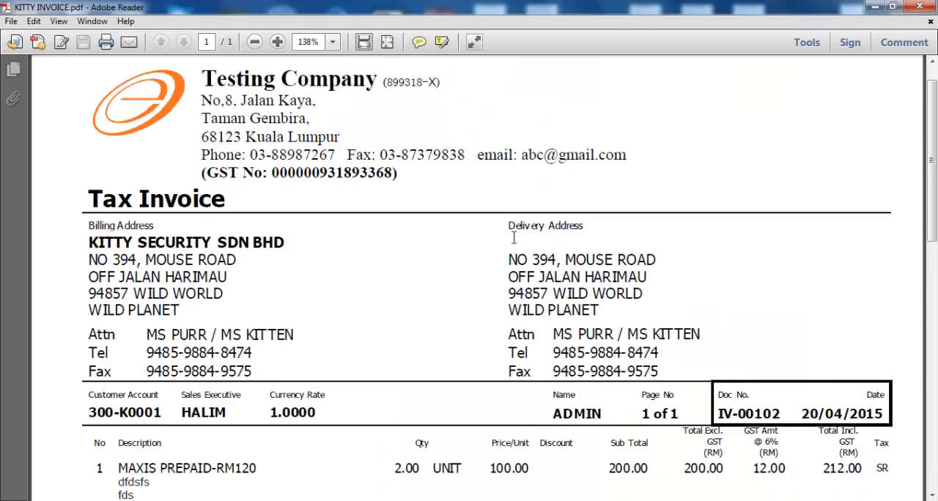
Scroll through the exported KITTY INVOICE.pdf tax invoice in Adobe Reader
{"action": "scroll", "scroll_direction": "down", "scroll_amount": 3}
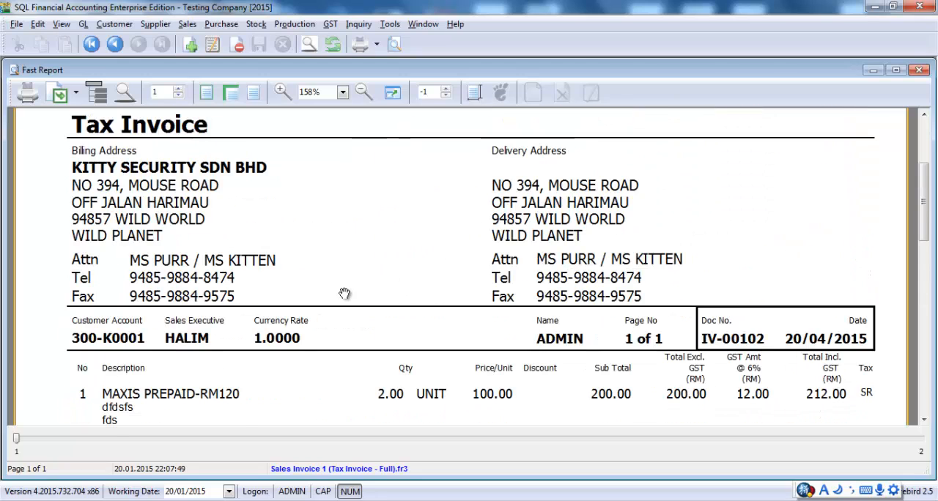
Scroll through the IV-00102 preview, then close it to return to the 812.00 invoice
{"action": "scroll", "scroll_direction": "down", "scroll_amount": 3}
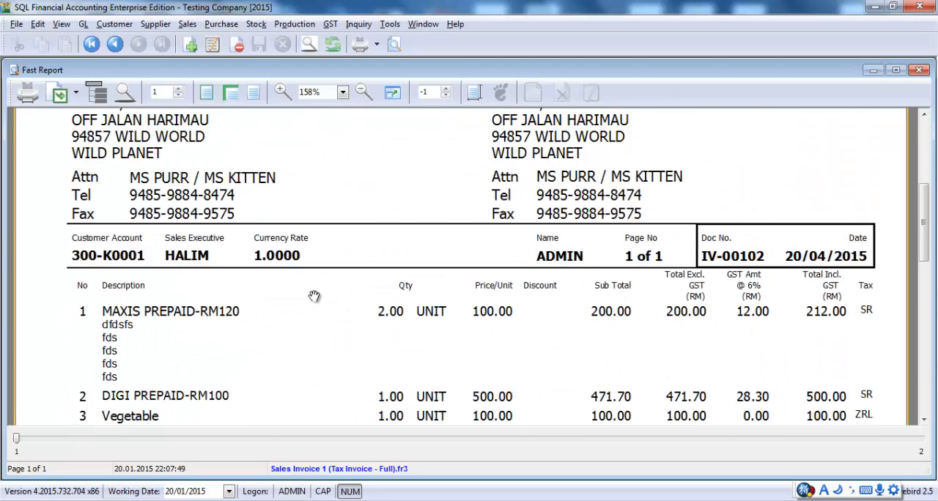
{"action": "mouse_move", "coordinate": [310, 292]}
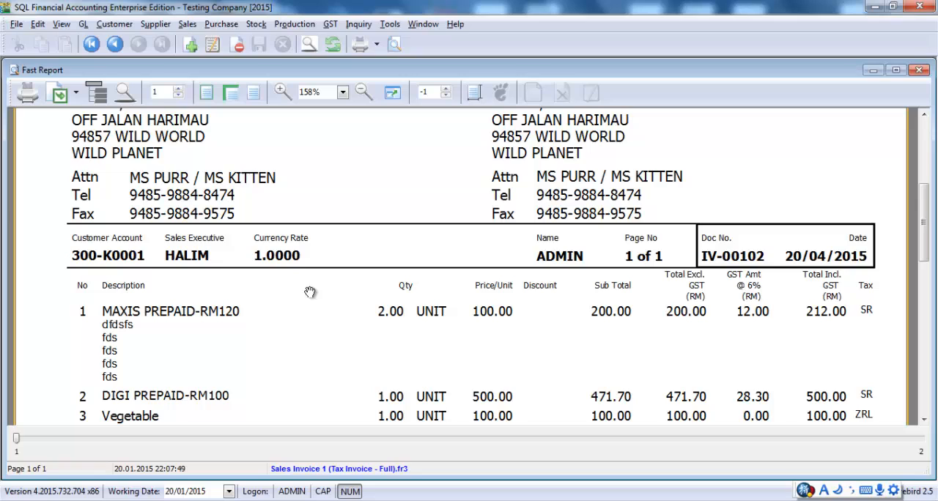
{"action": "mouse_move", "coordinate": [117, 298]}
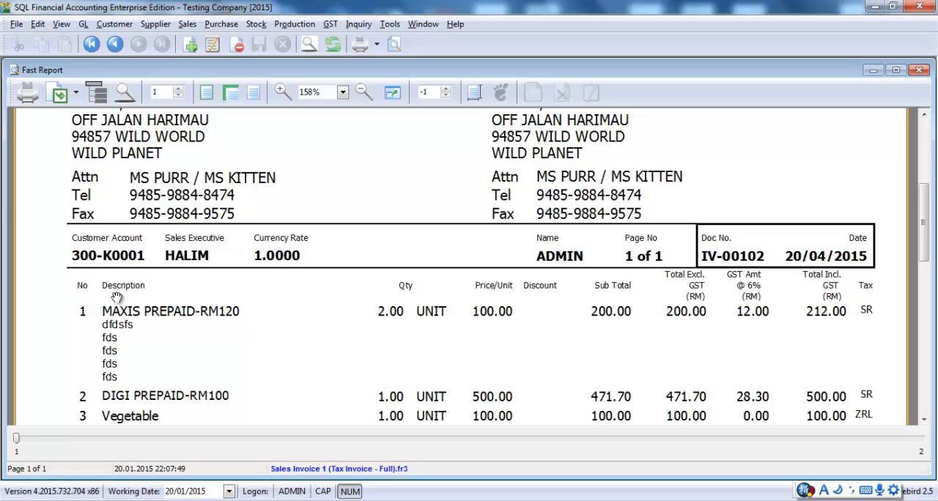
{"action": "mouse_move", "coordinate": [682, 220]}
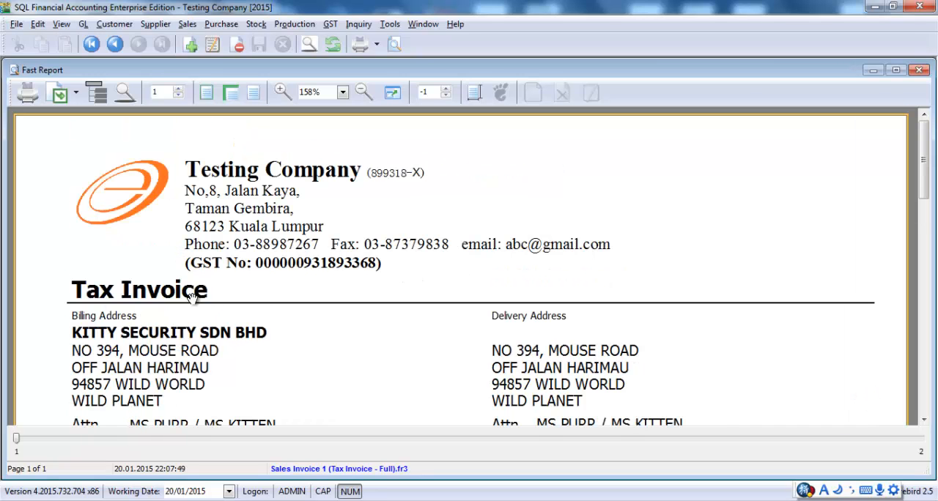
{"action": "mouse_move", "coordinate": [386, 318]}
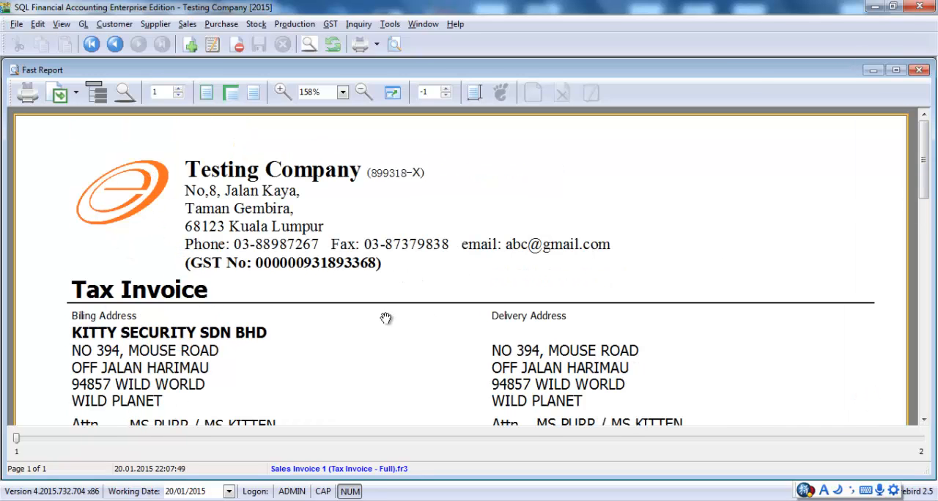
{"action": "scroll", "scroll_direction": "down", "scroll_amount": 3}
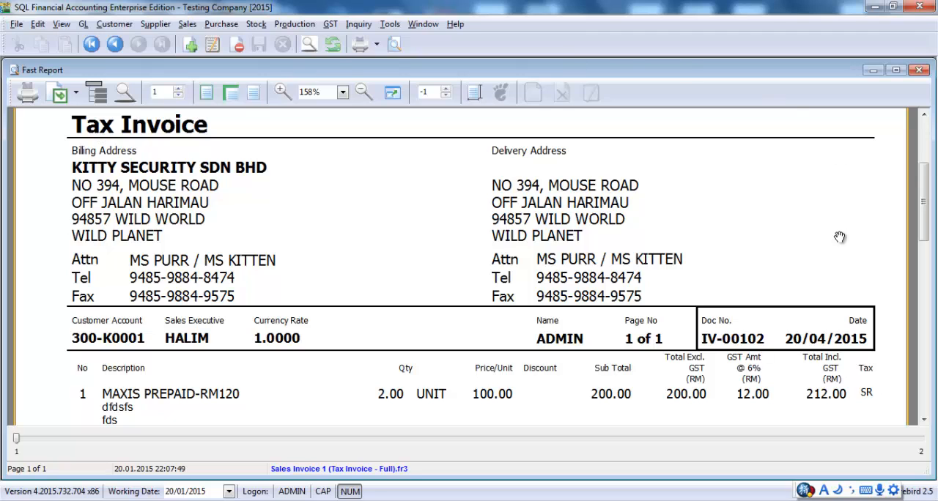
{"action": "scroll", "scroll_direction": "down", "scroll_amount": 3}
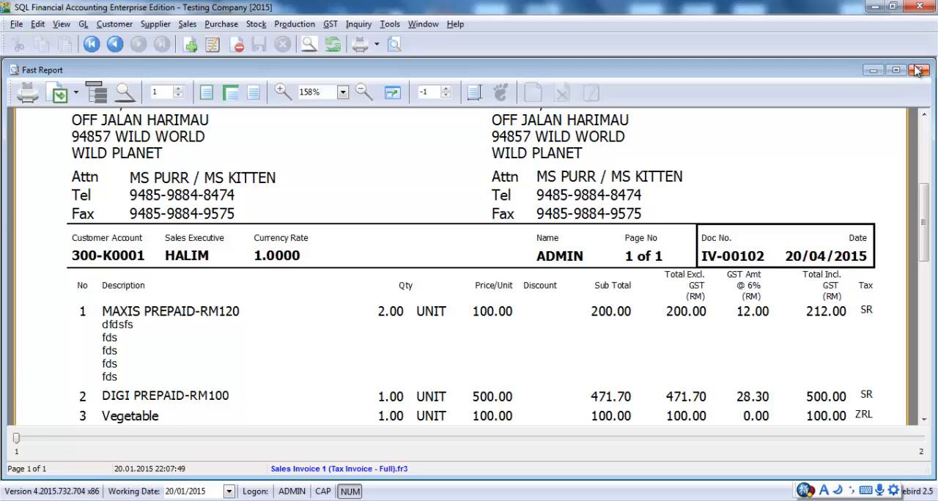
{"action": "left_click", "coordinate": [918, 69]}
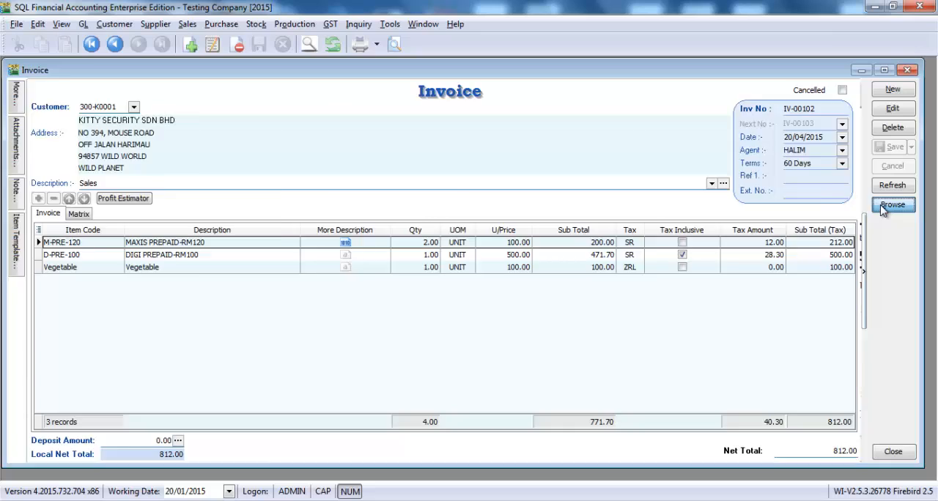
Open the invoice listing and test filters: Invoice No '10', Company 'KI', Amount '2.50'
{"action": "left_click", "coordinate": [892, 204]}
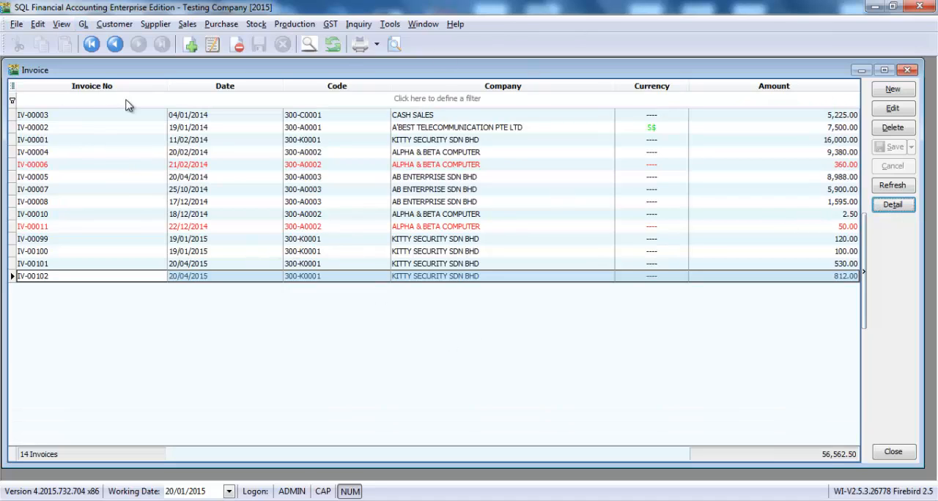
{"action": "mouse_move", "coordinate": [150, 131]}
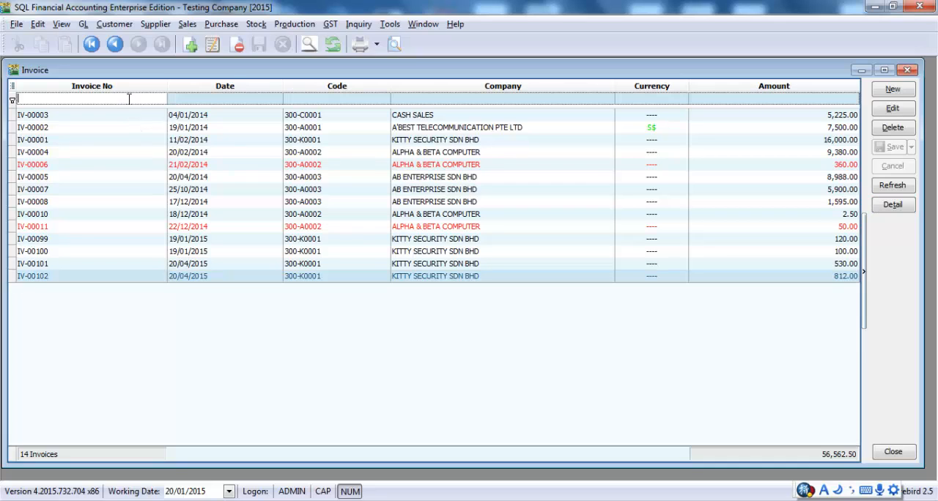
{"action": "type", "text": "10"}
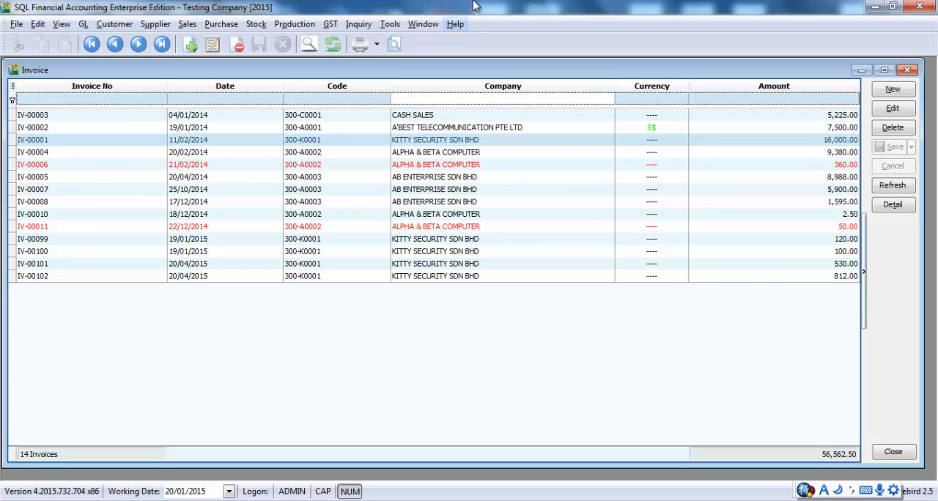
{"action": "type", "text": "KI"}
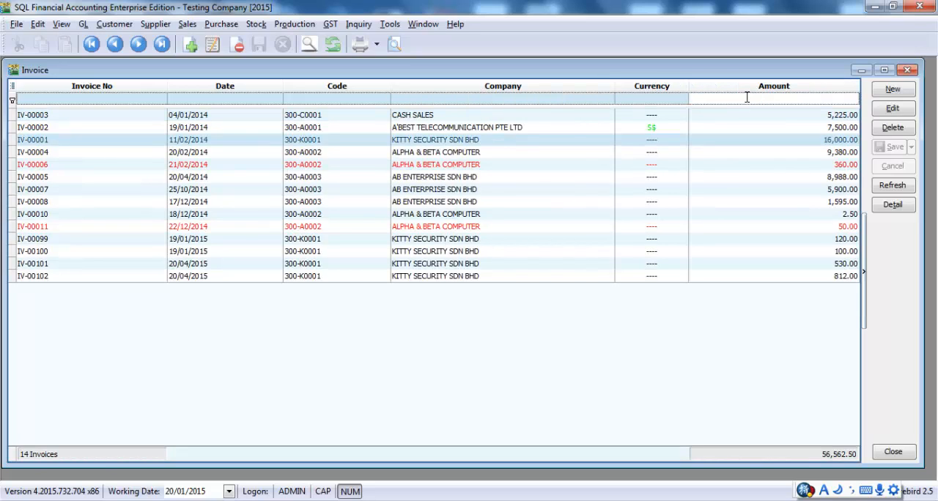
{"action": "type", "text": "2"}
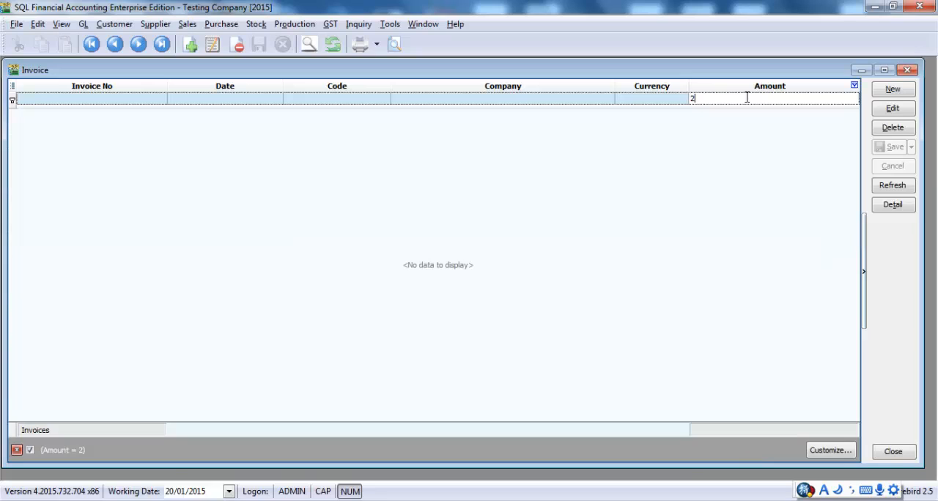
{"action": "type", "text": ".50"}
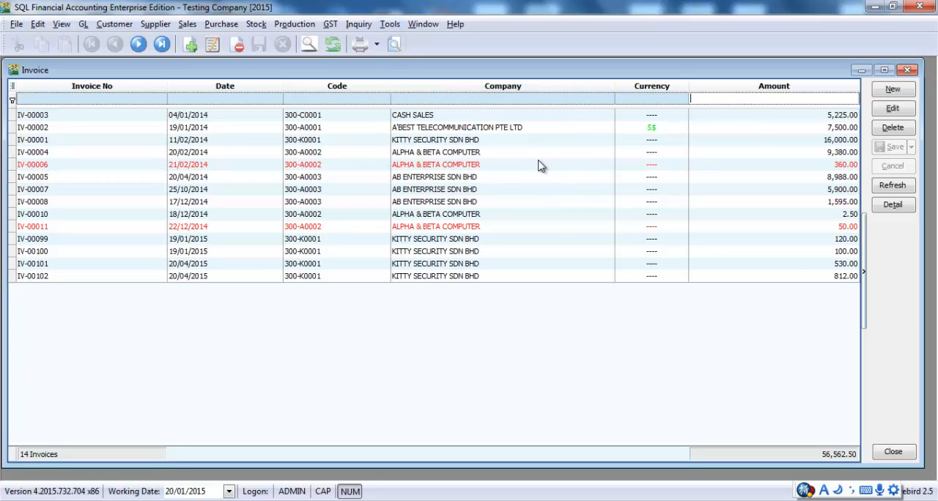
{"action": "mouse_move", "coordinate": [77, 125]}
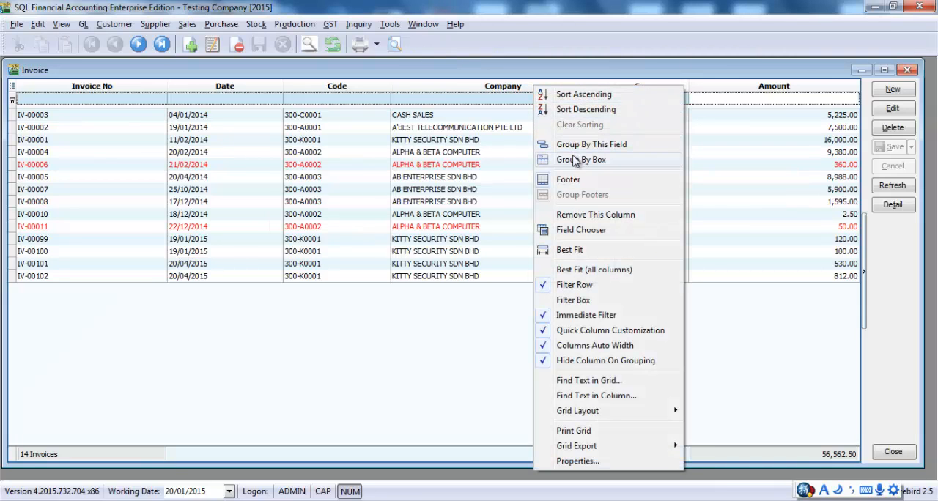
{"action": "left_click", "coordinate": [580, 229]}
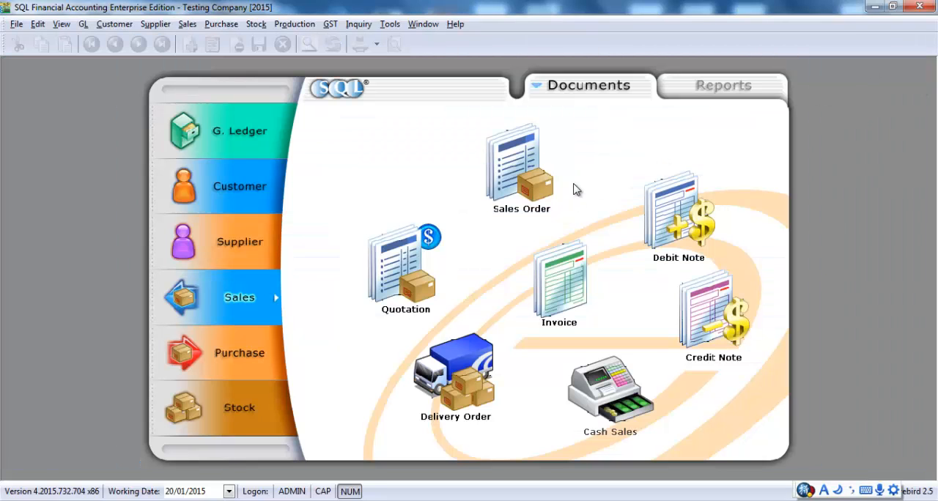
{"action": "mouse_move", "coordinate": [416, 253]}
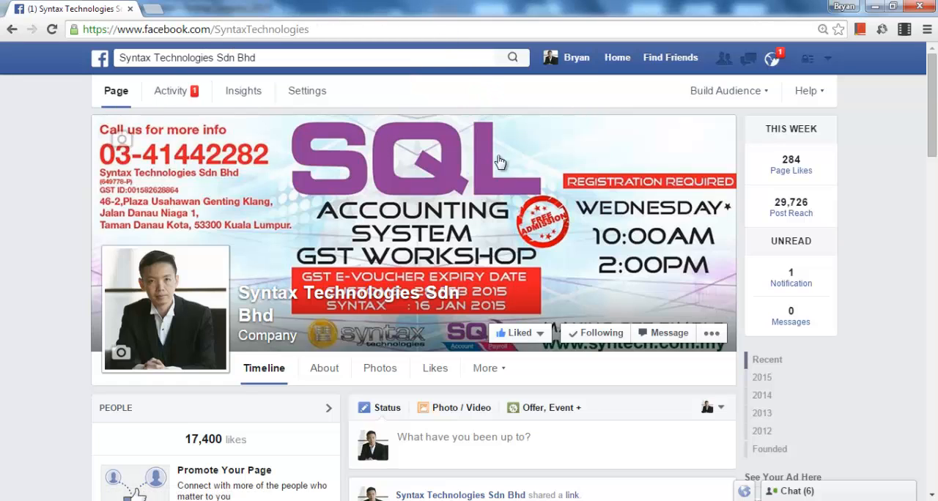
{"action": "mouse_move", "coordinate": [502, 291]}
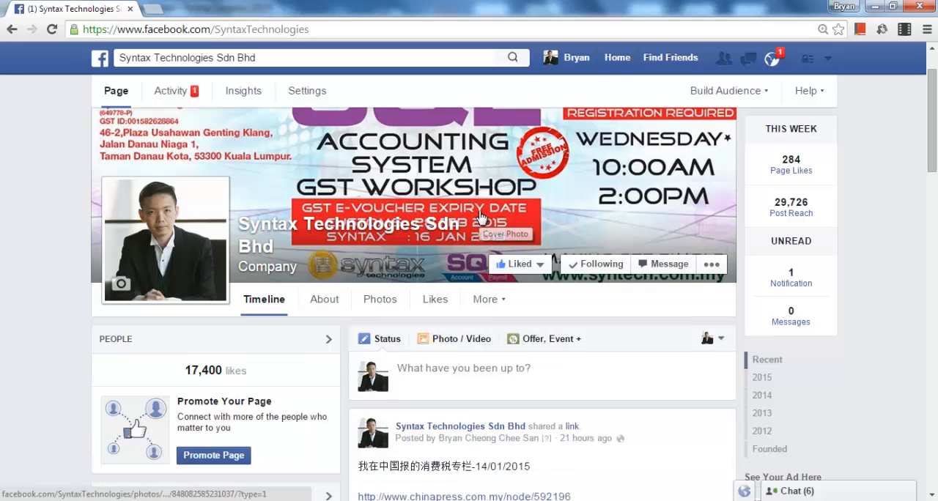
Scroll down the Syntax Technologies Facebook timeline to the China Press link post
{"action": "scroll", "scroll_direction": "down", "scroll_amount": 3}
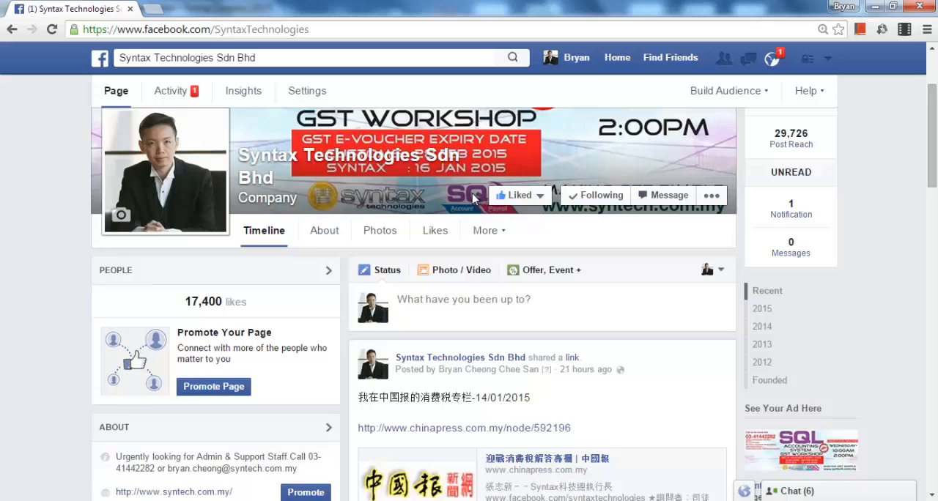
{"action": "scroll", "scroll_direction": "down", "scroll_amount": 3}
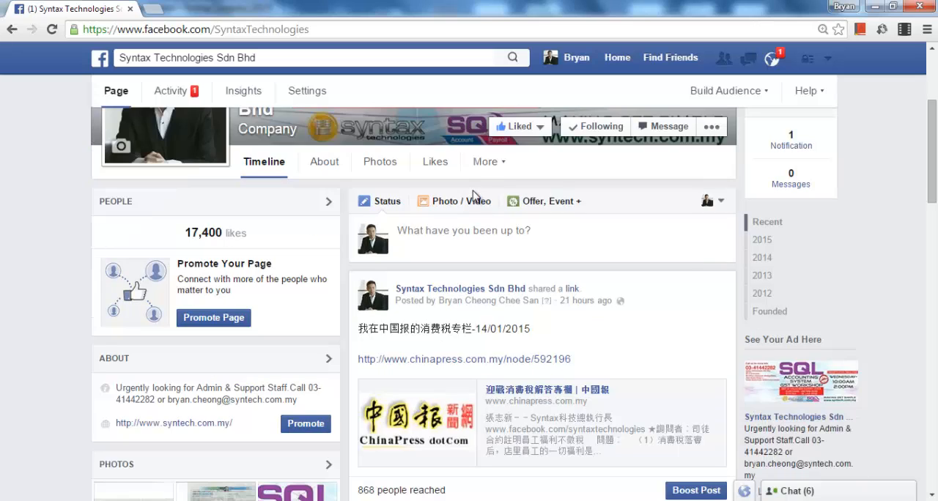